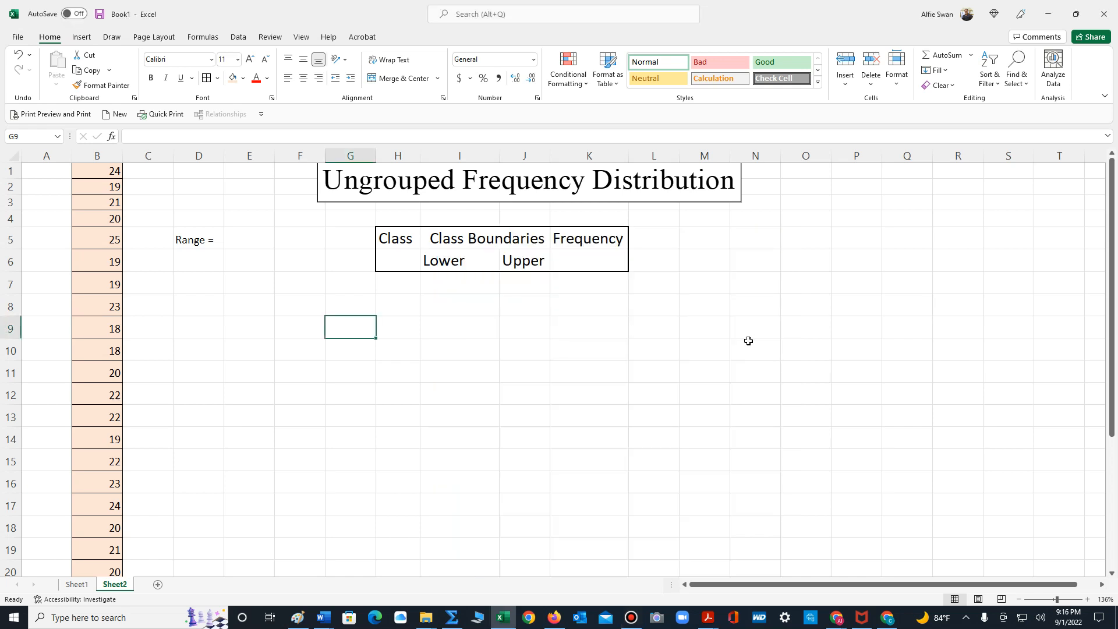
mouse_move(406, 305)
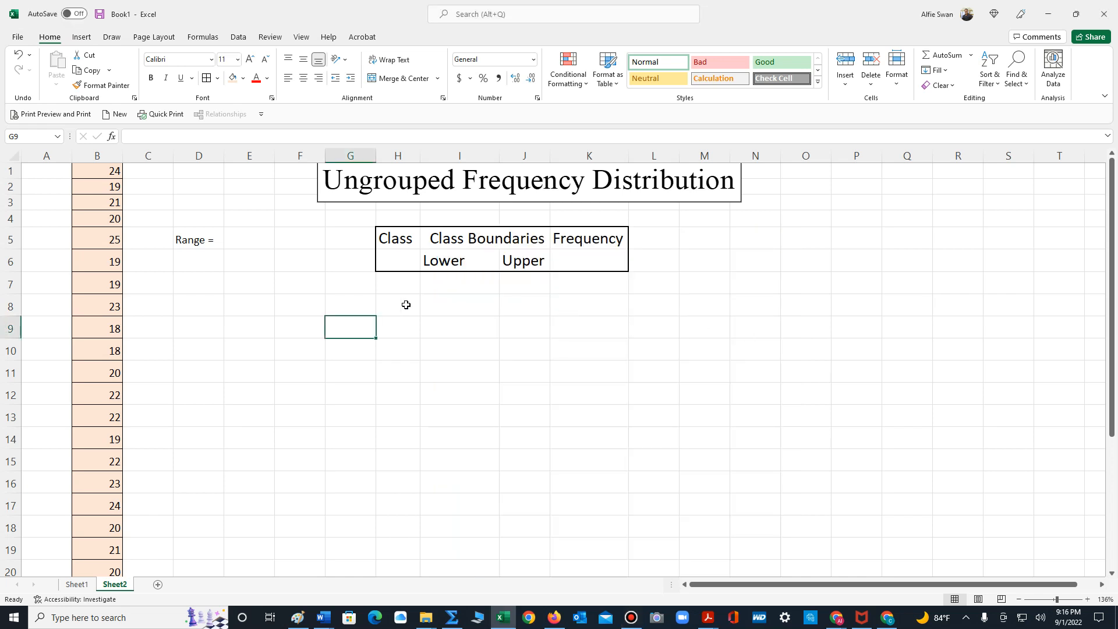
mouse_move(468, 175)
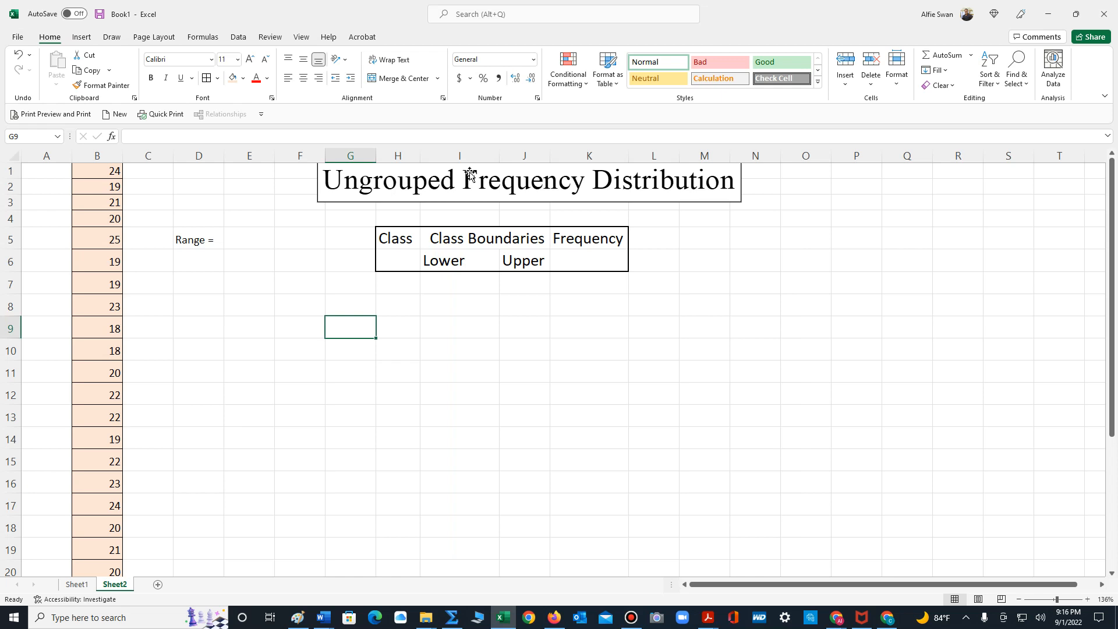
mouse_move(682, 189)
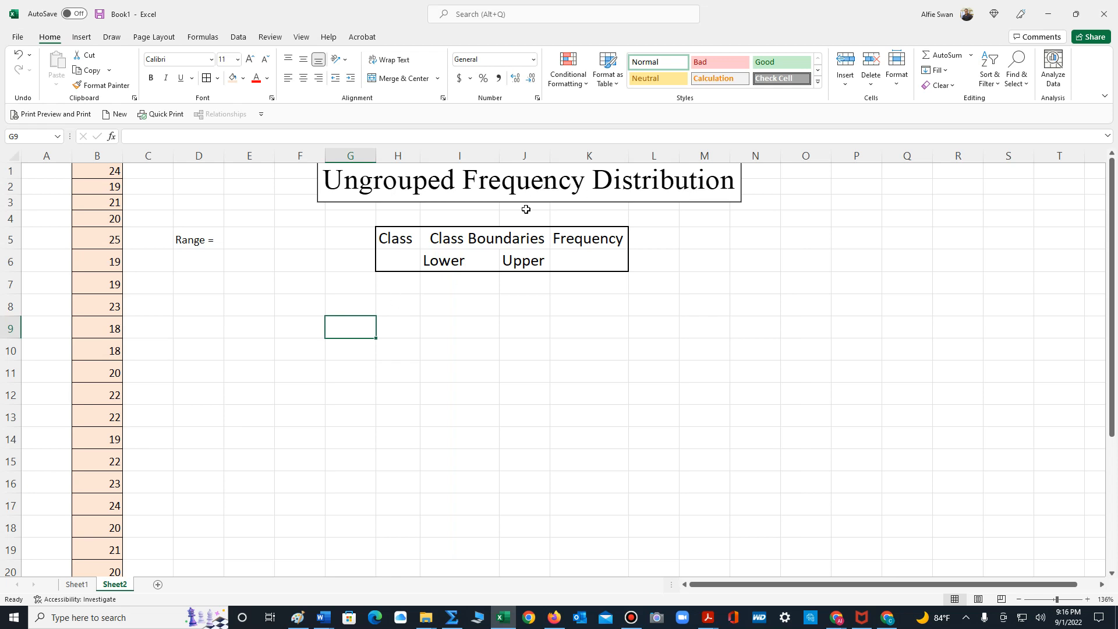
mouse_move(262, 343)
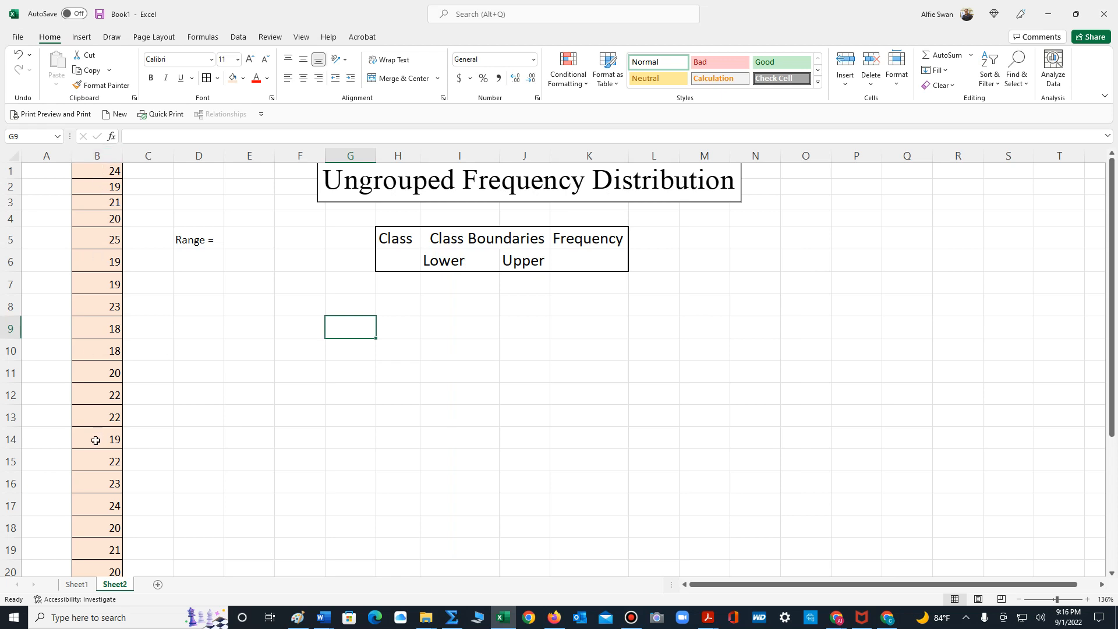
mouse_move(212, 247)
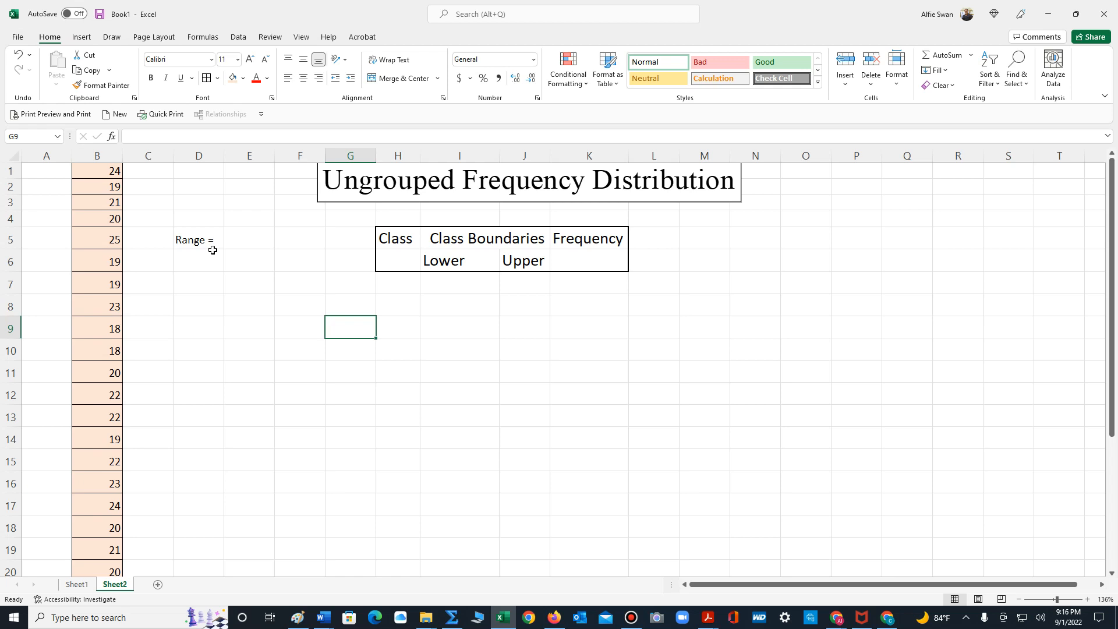
mouse_move(103, 385)
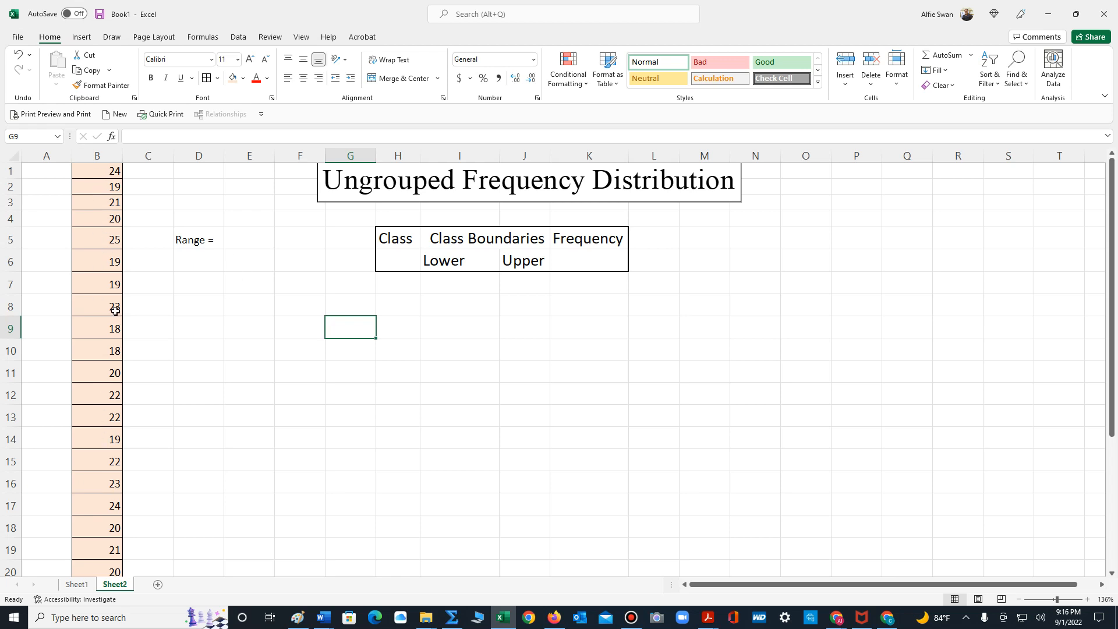
mouse_move(191, 343)
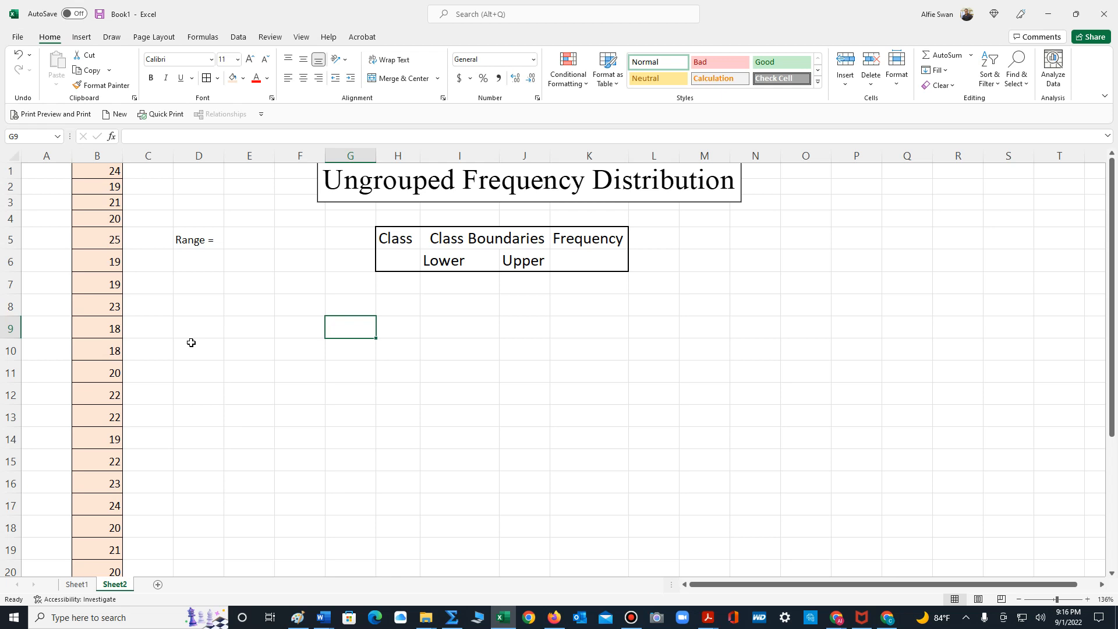
Step: Sort the student ages in column B ascending so they start at 18
click(98, 155)
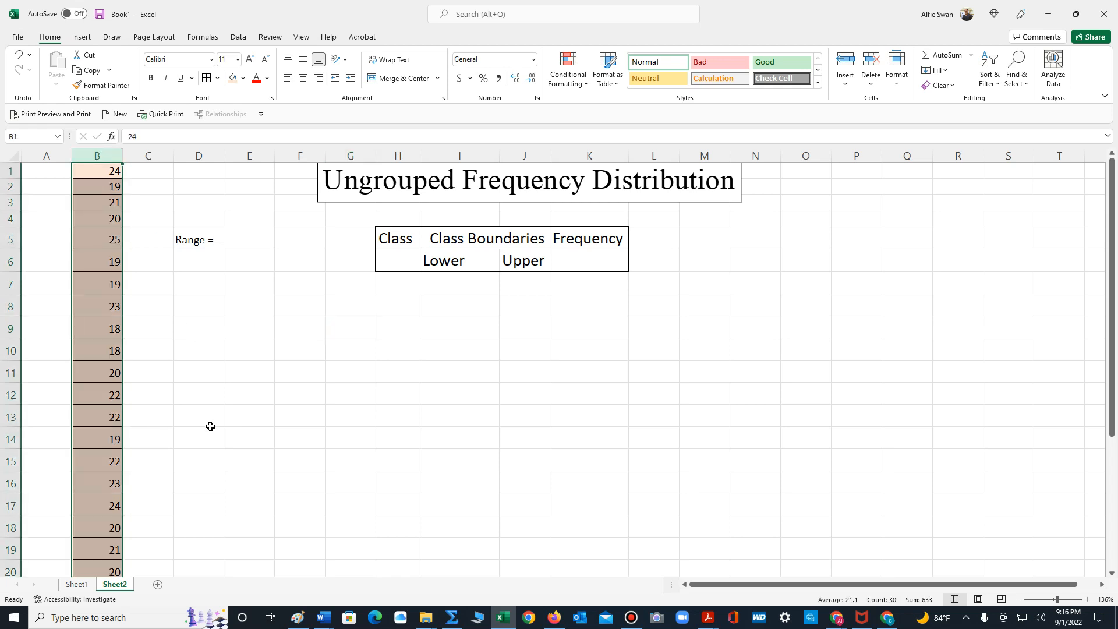
mouse_move(45, 567)
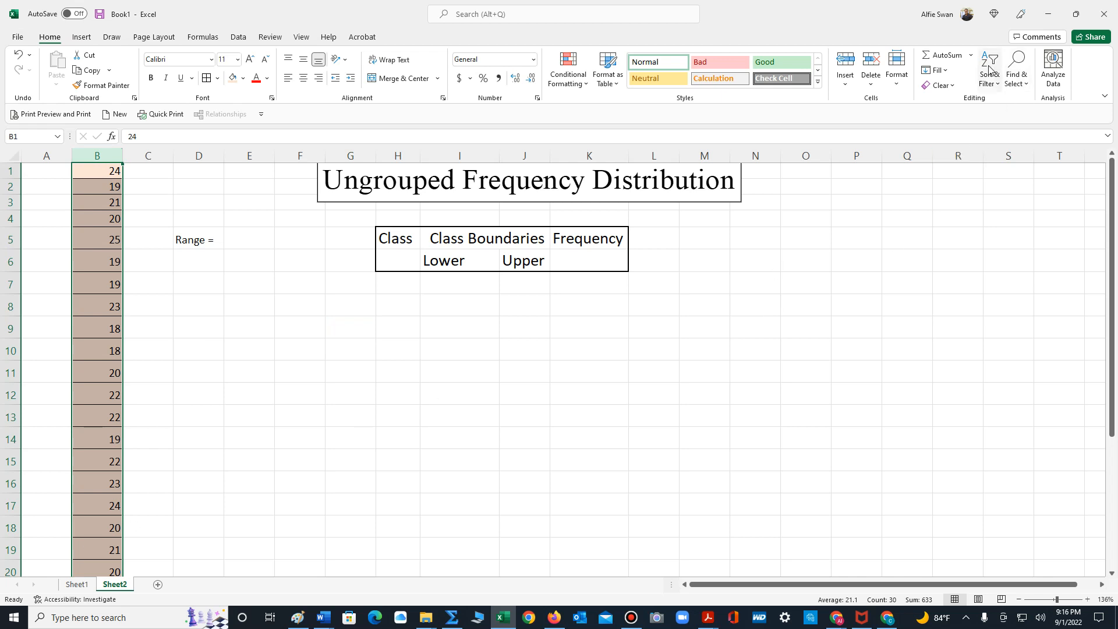
mouse_move(989, 68)
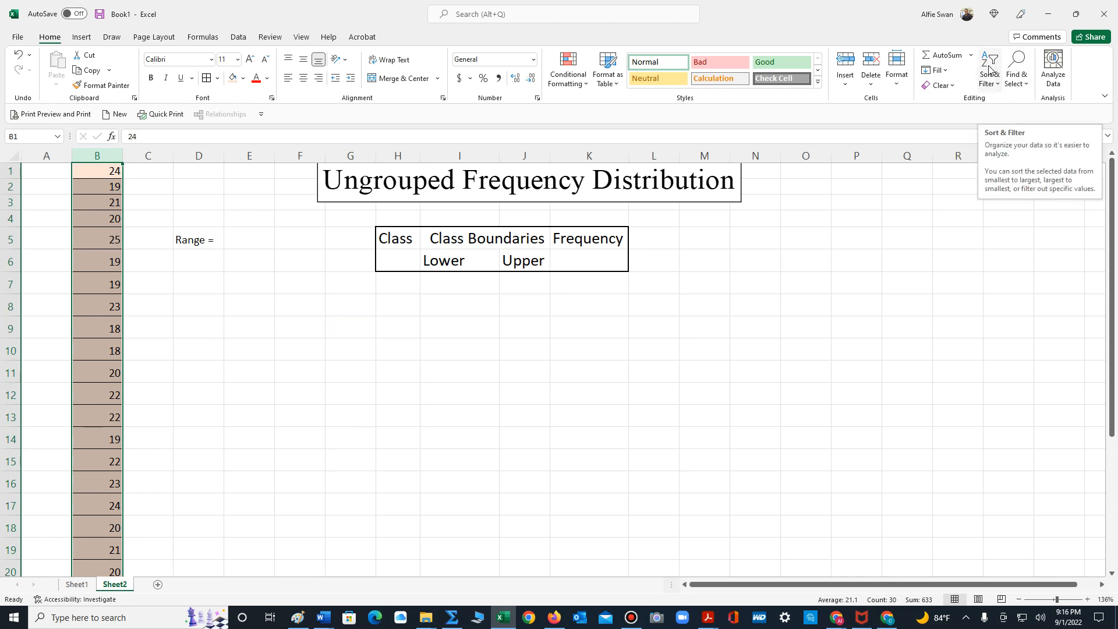
click(988, 68)
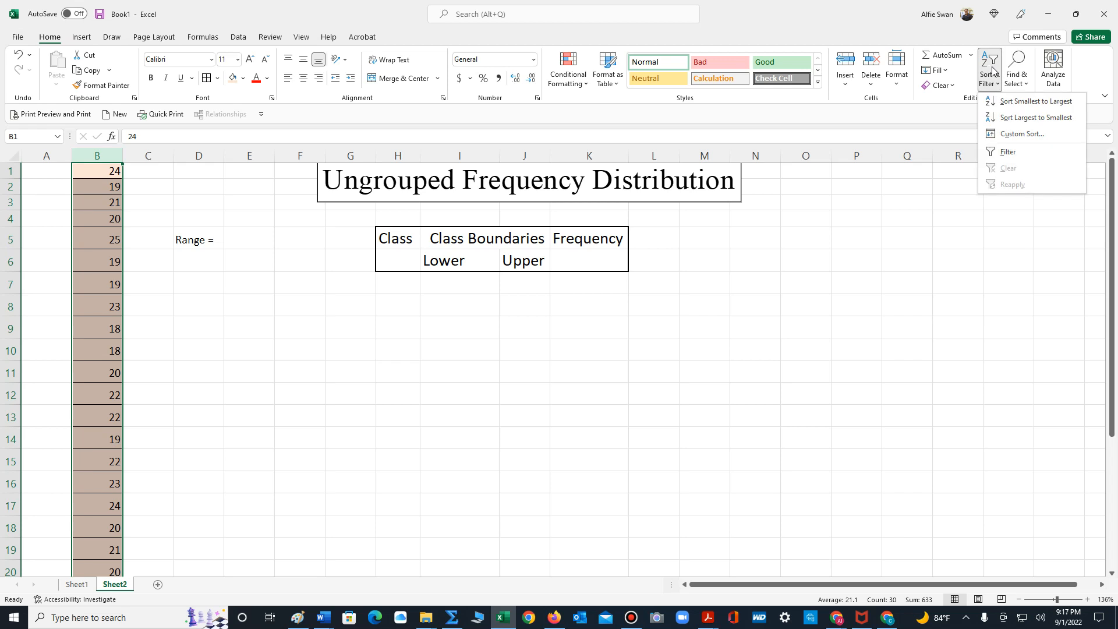
click(1035, 101)
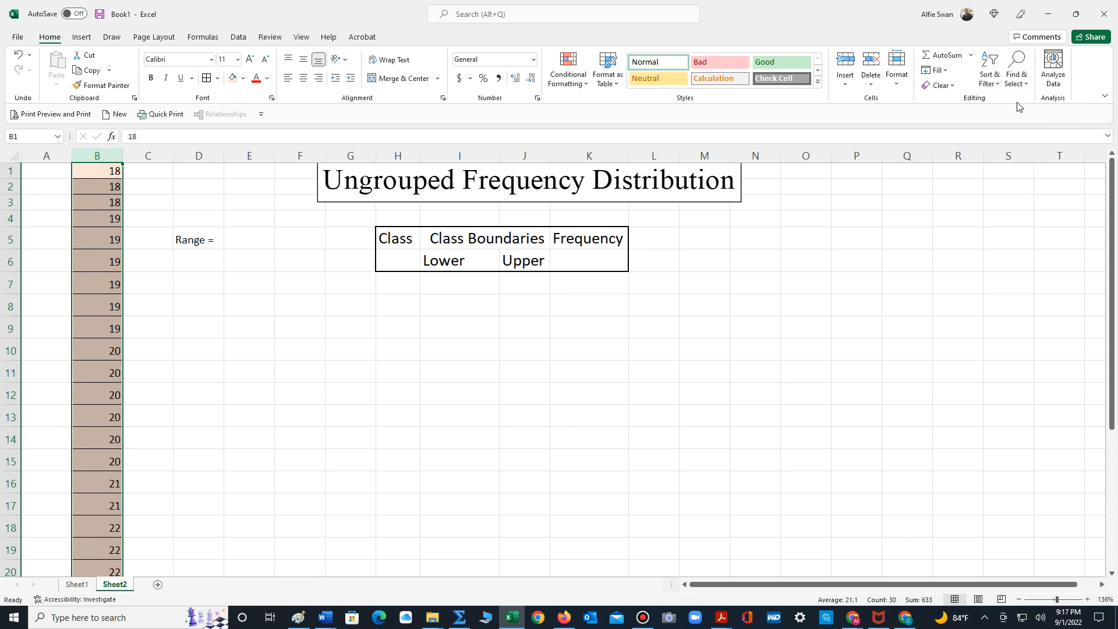
mouse_move(441, 330)
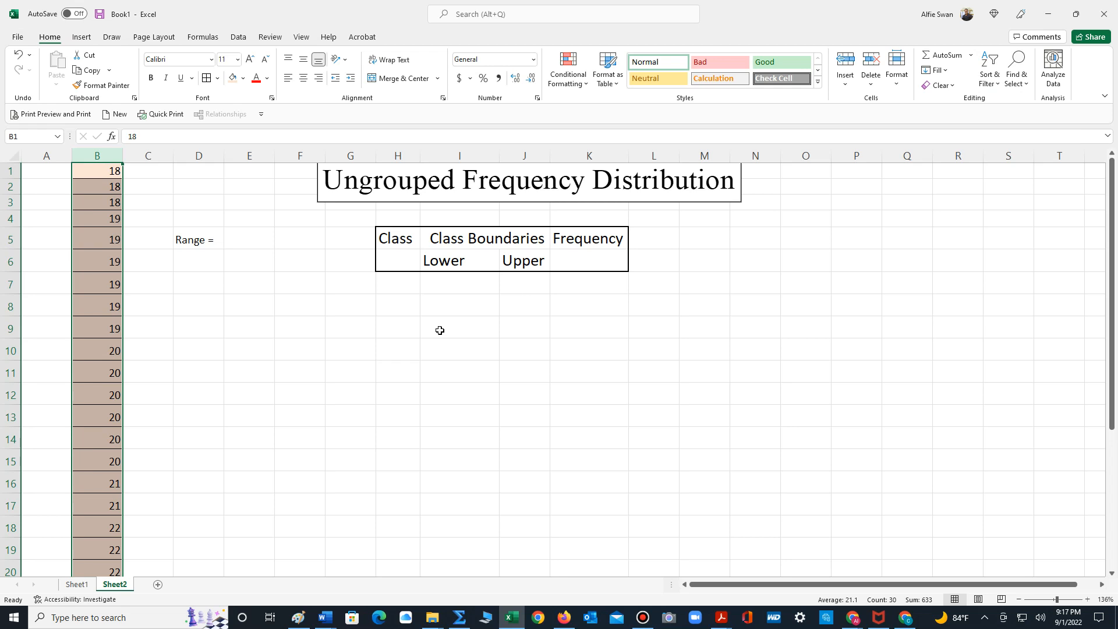
click(350, 348)
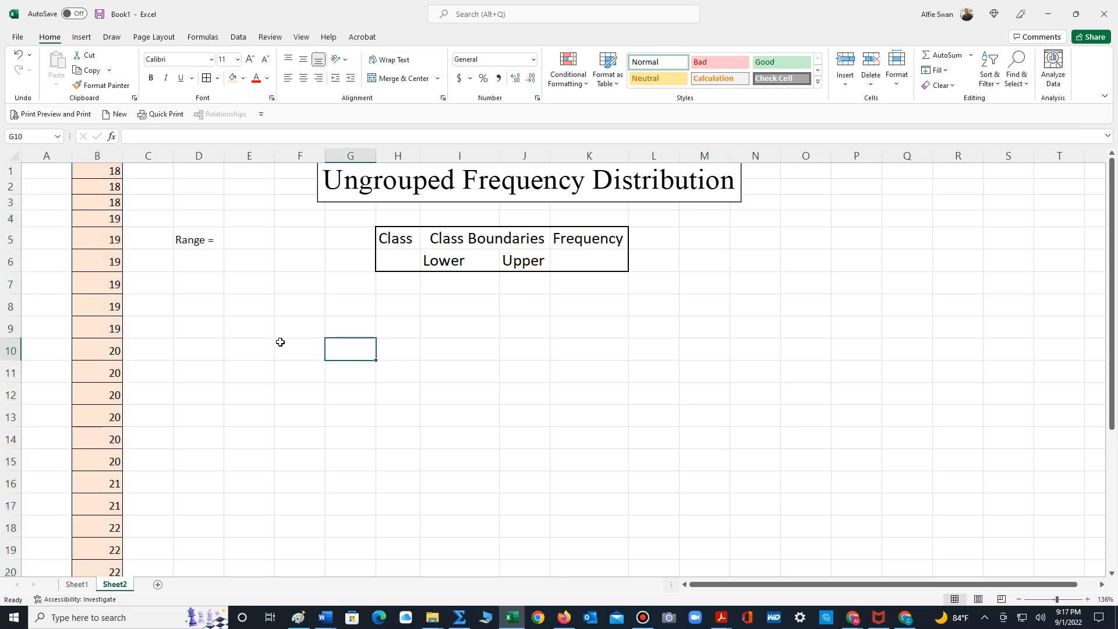
scroll(down, 3)
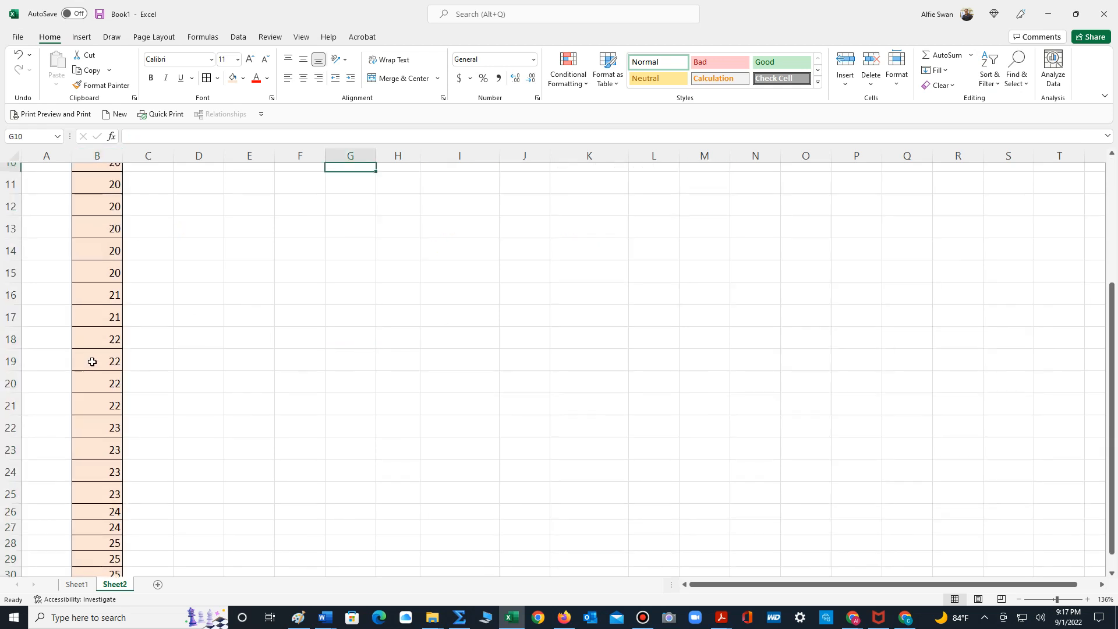
scroll(down, 3)
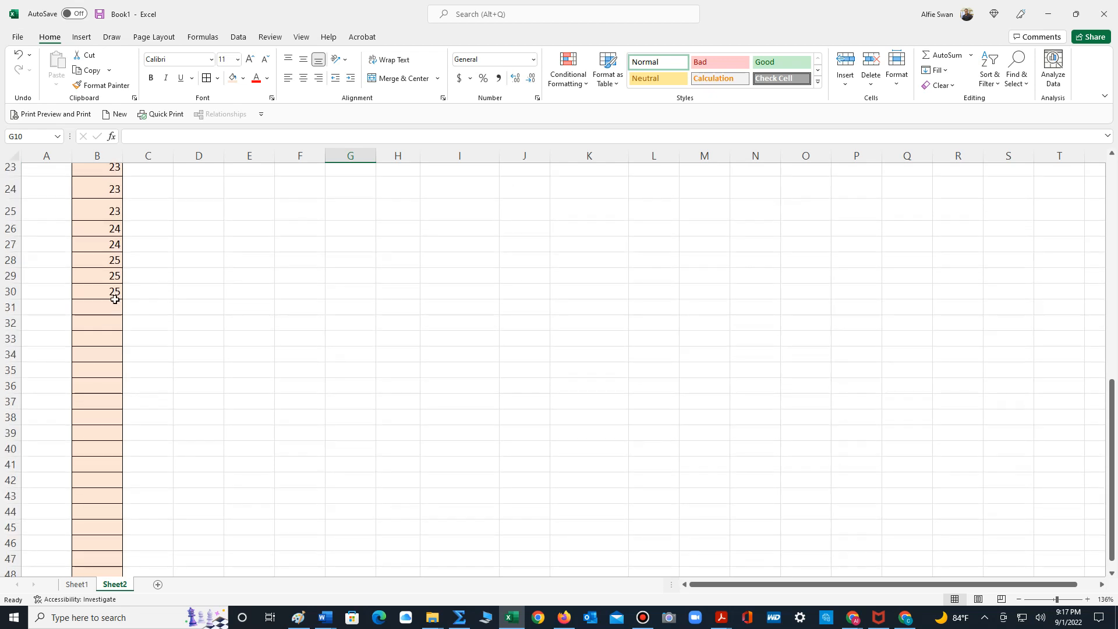
scroll(up, 3)
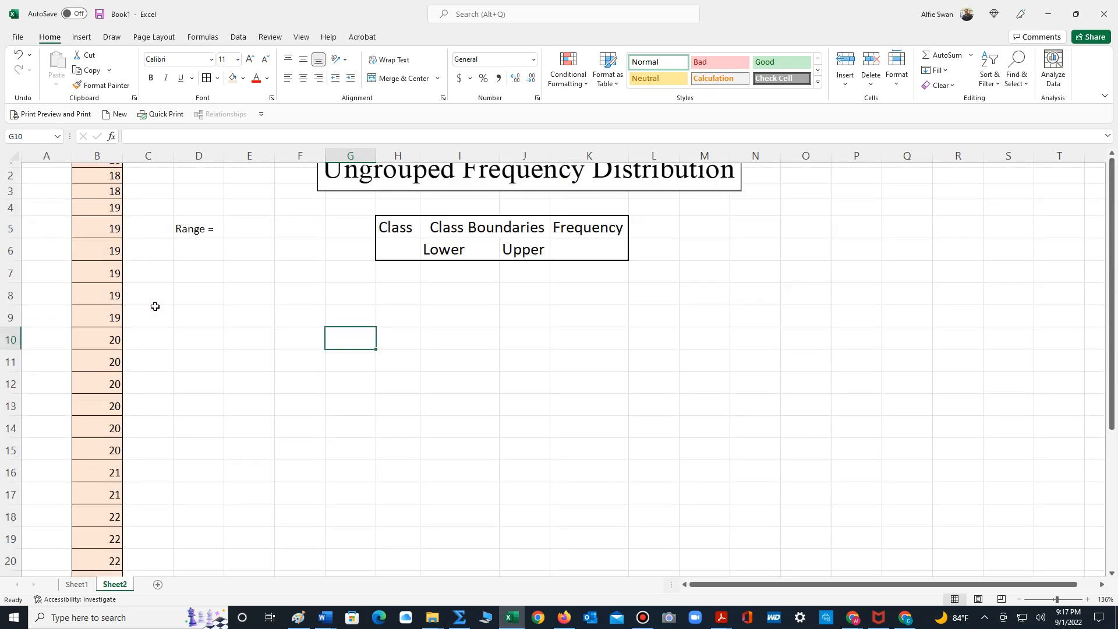
scroll(up, 3)
text(=)
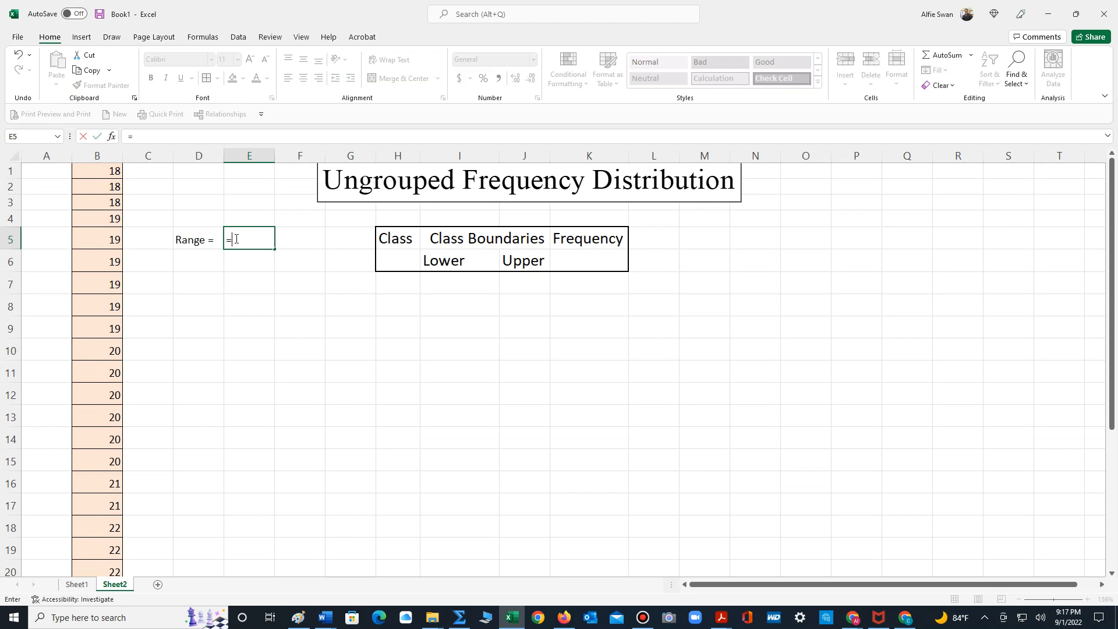
Step: Calculate the range as 25 minus 18, giving 7
text(25)
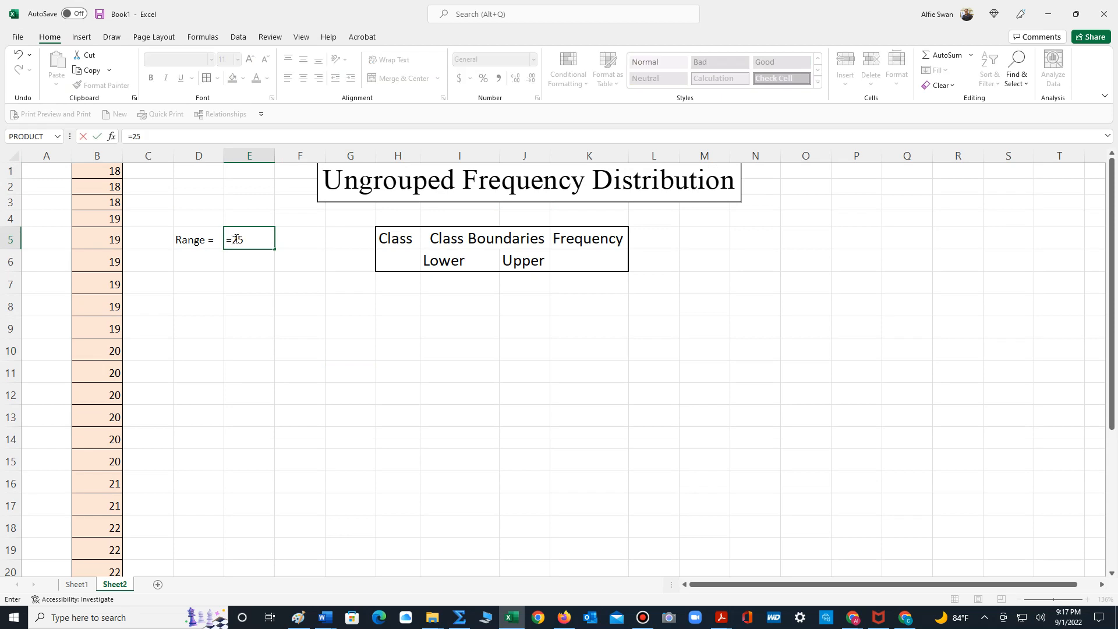
text(-18)
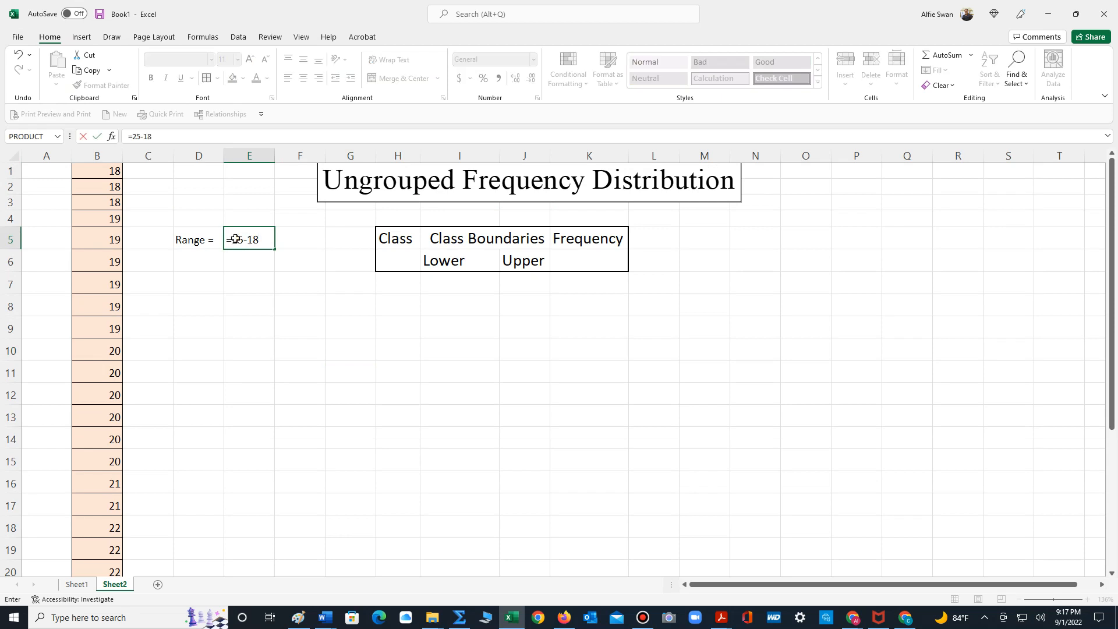
key(Return)
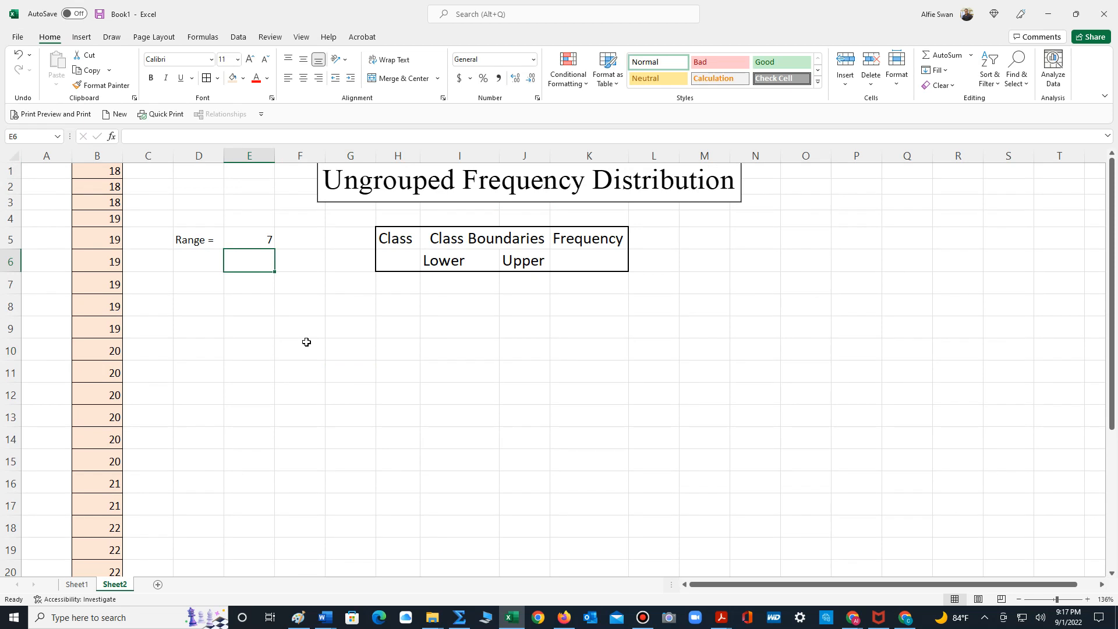
mouse_move(356, 303)
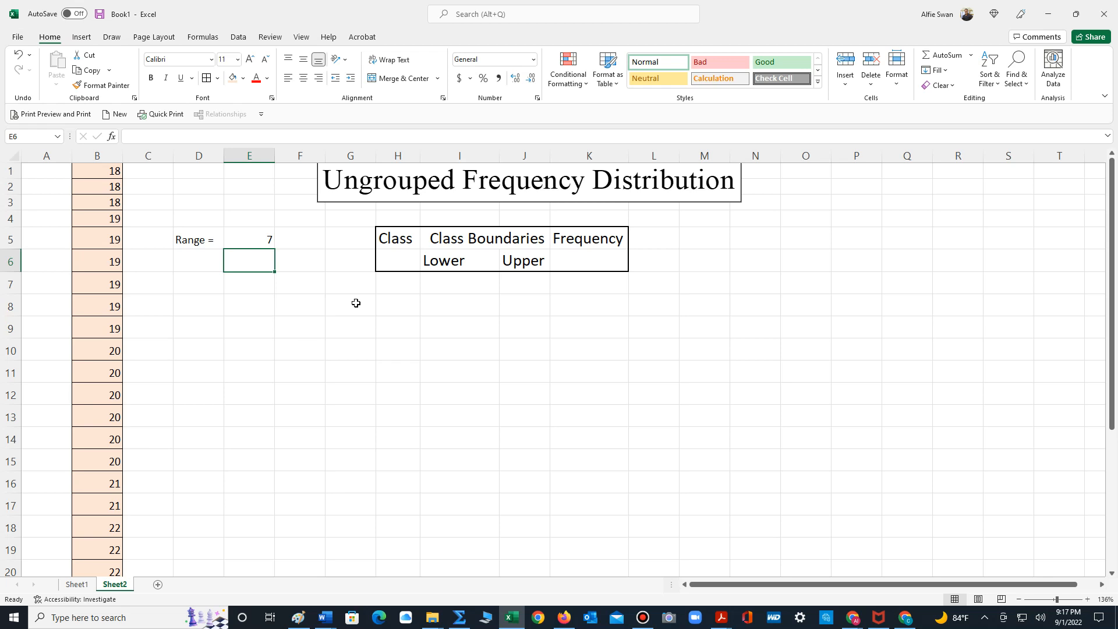
mouse_move(404, 298)
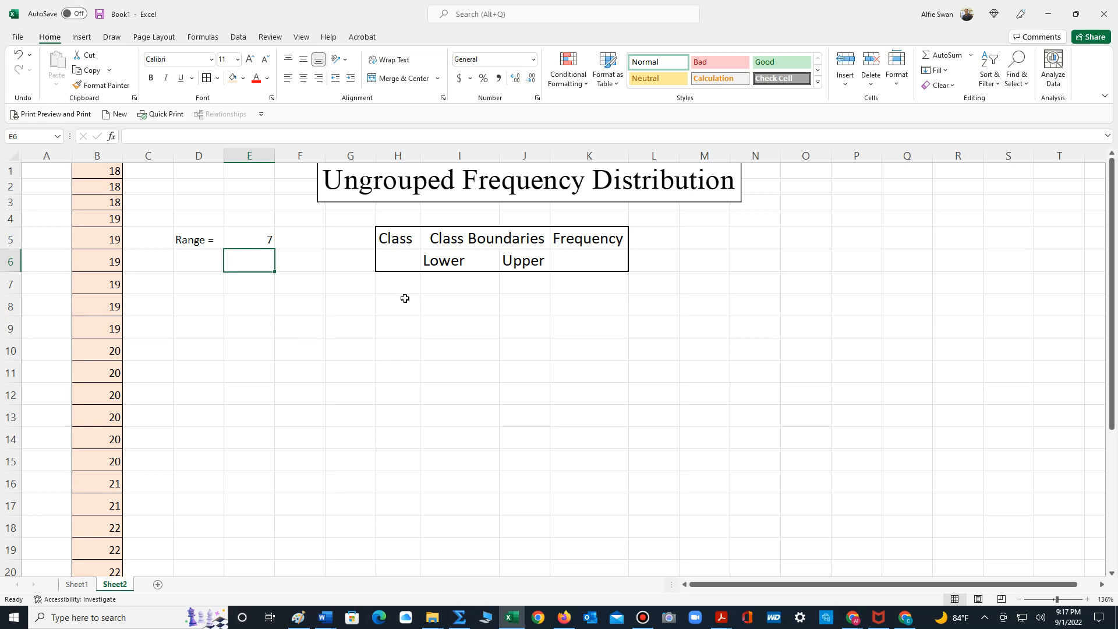
mouse_move(397, 283)
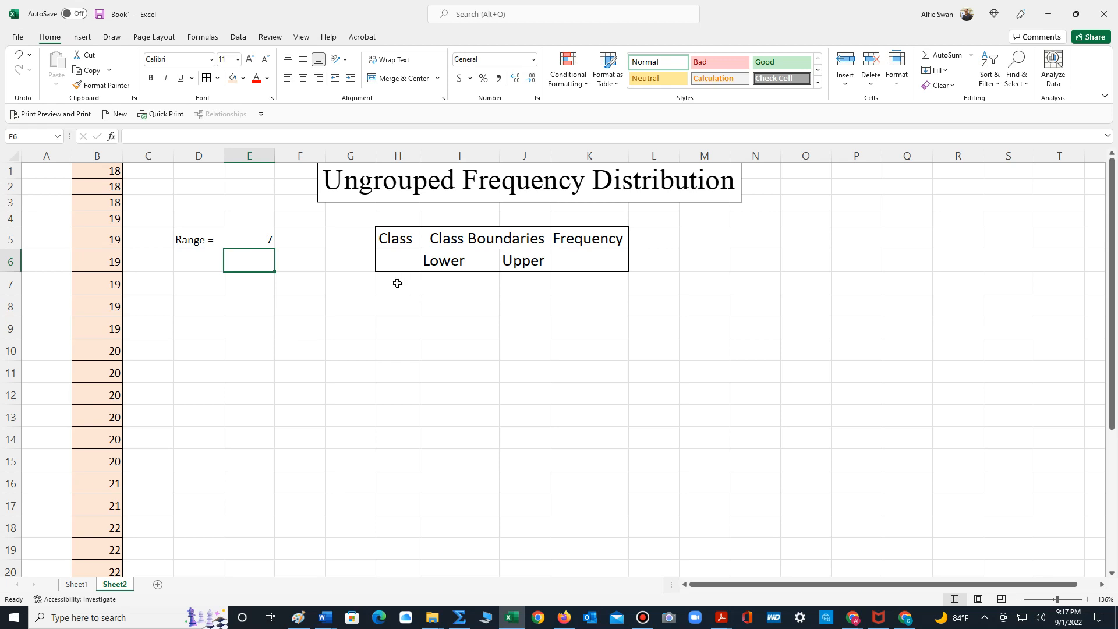
mouse_move(468, 303)
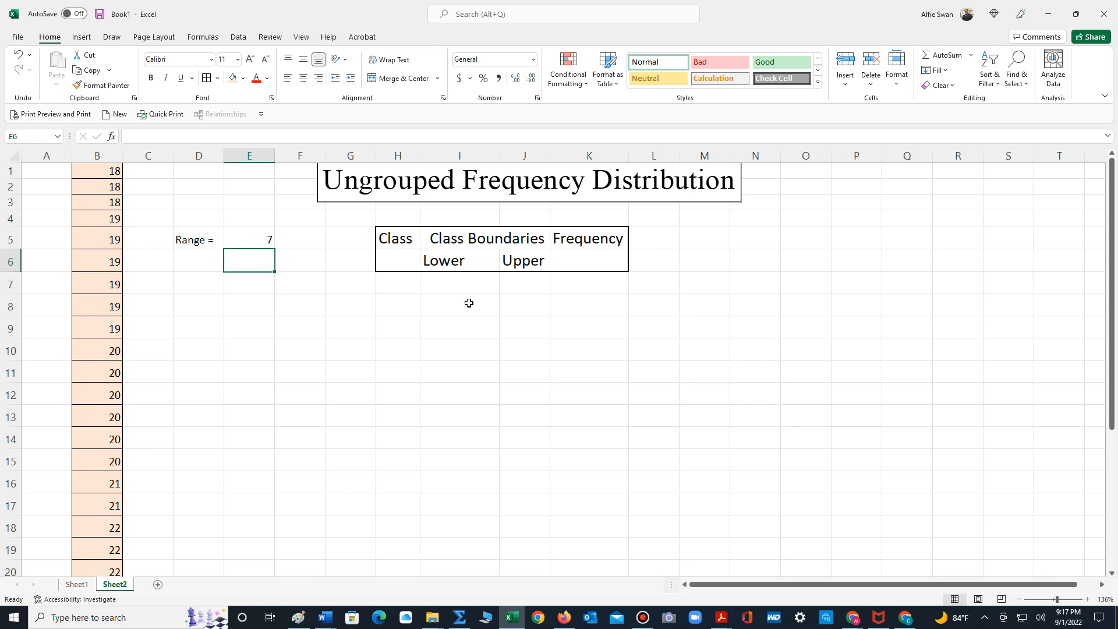
mouse_move(403, 285)
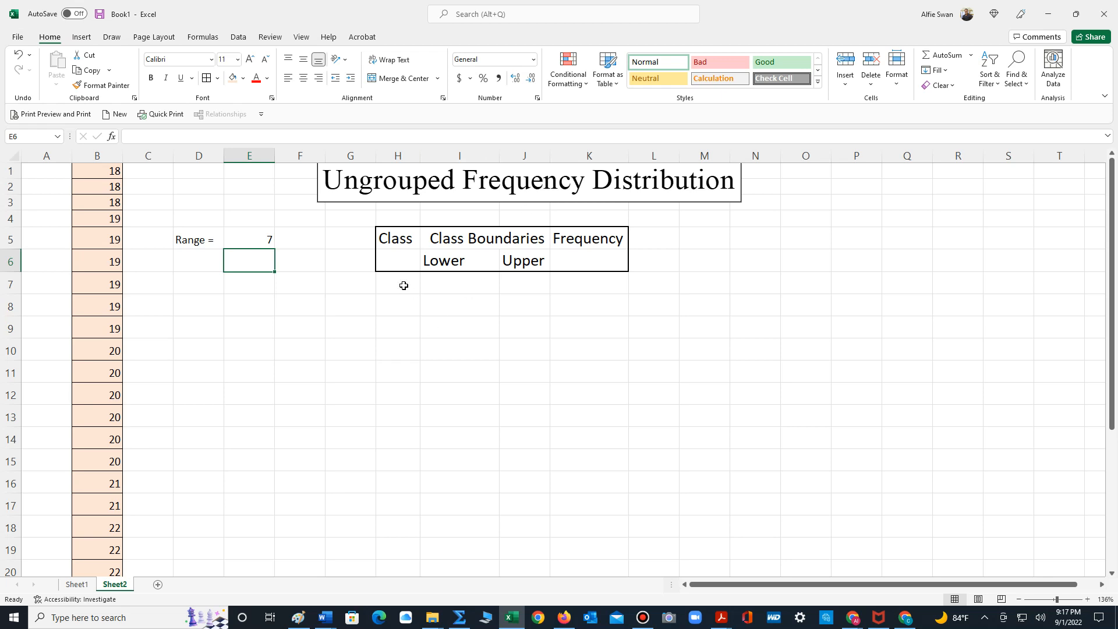
mouse_move(404, 238)
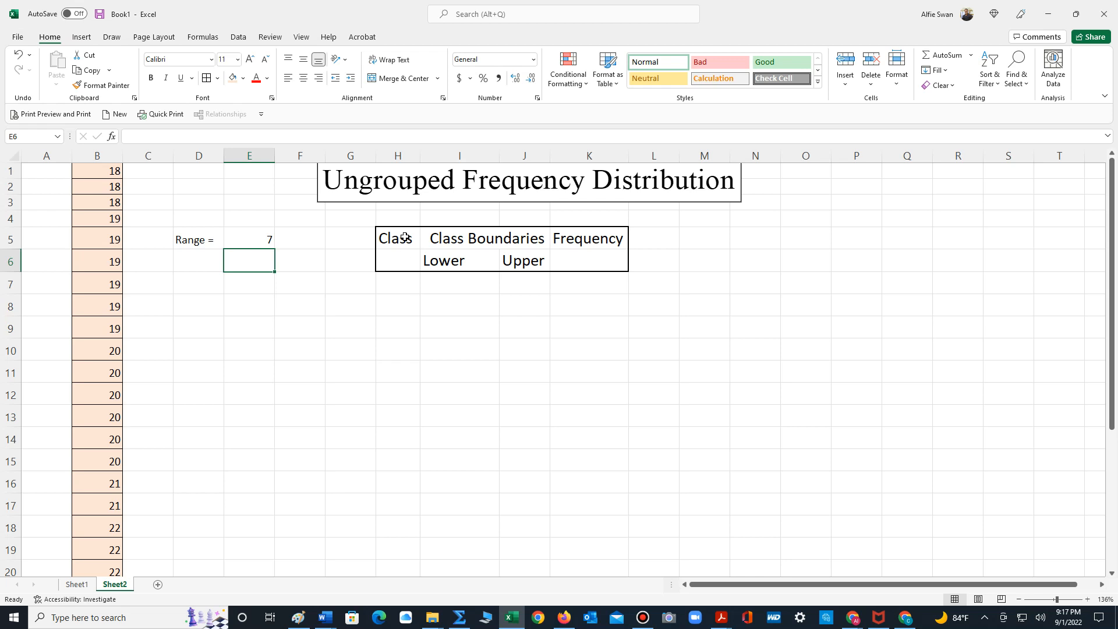
mouse_move(442, 239)
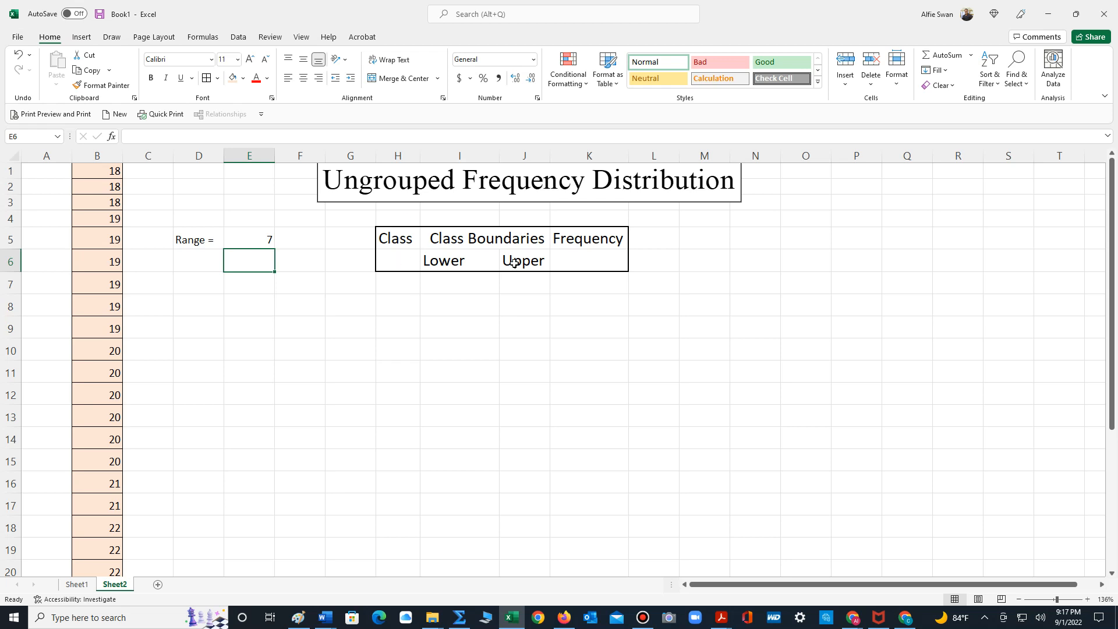
mouse_move(582, 239)
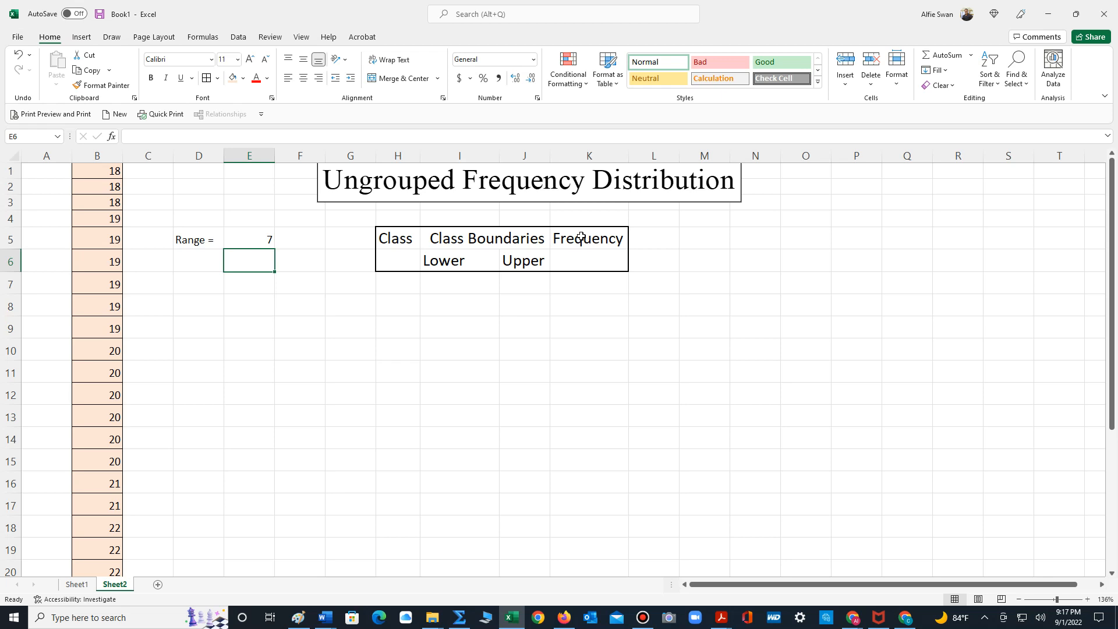
mouse_move(298, 266)
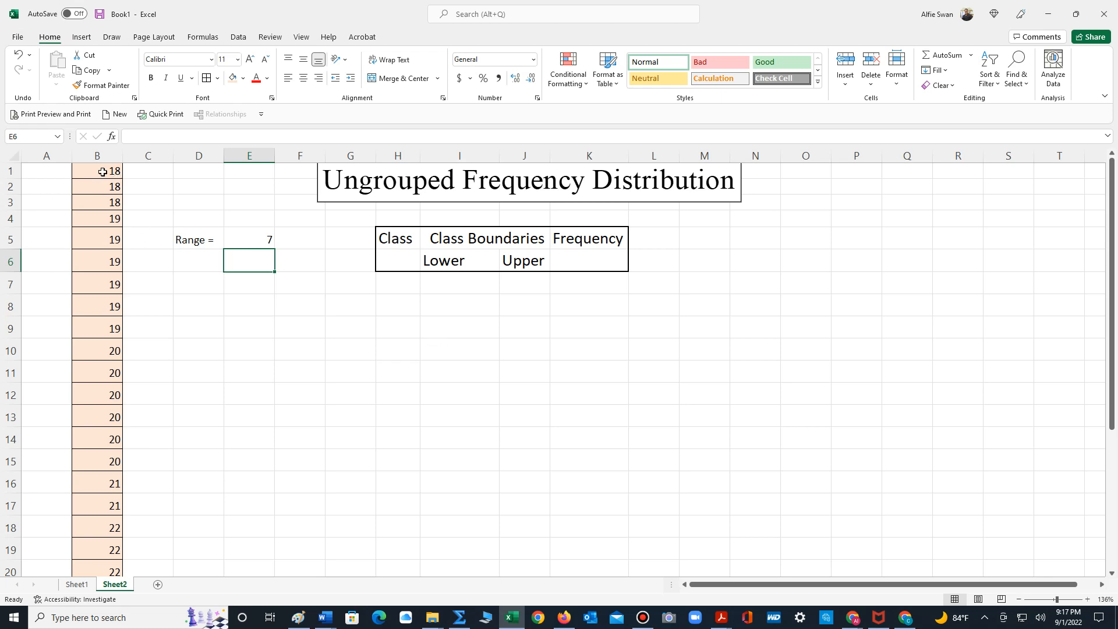
Step: Enter 18 and 19 as the first two classes under the Class heading
click(398, 283)
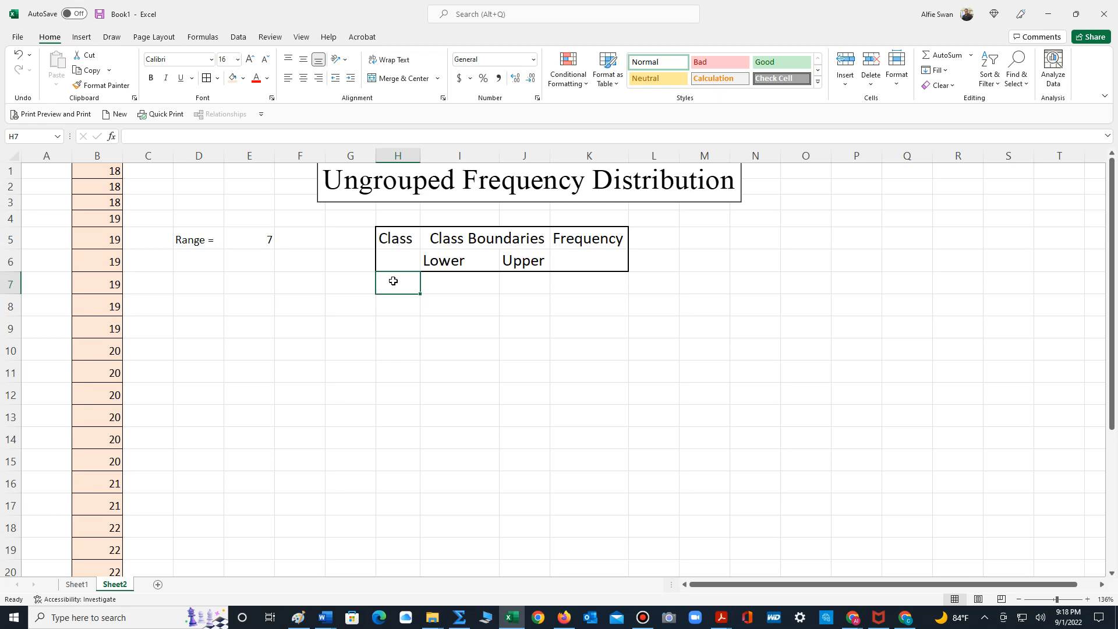
text(18)
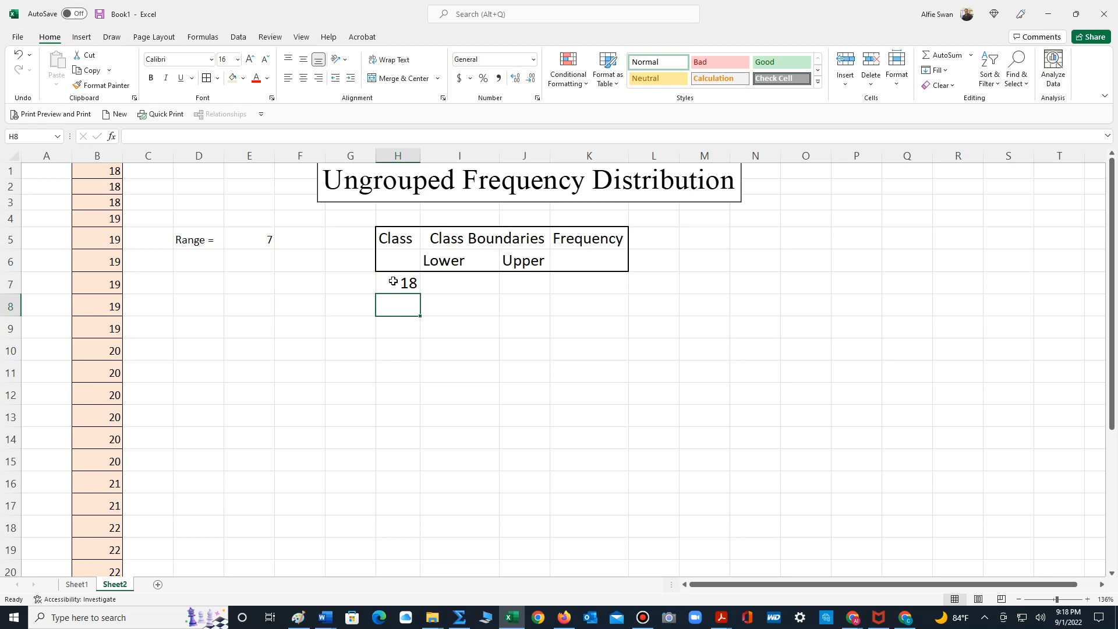
text(19)
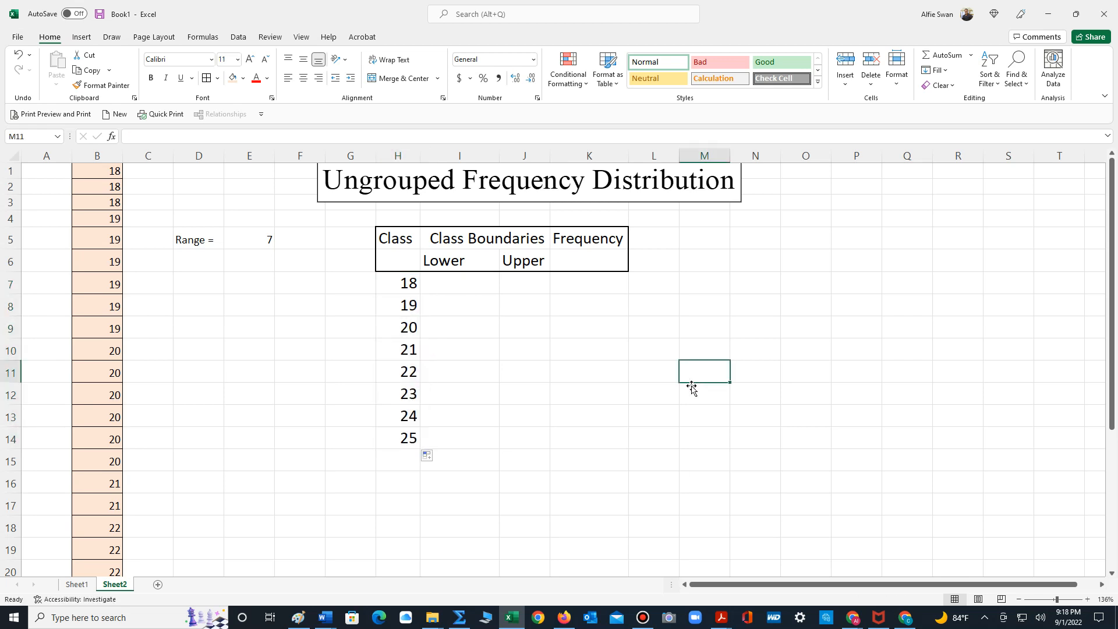
mouse_move(594, 413)
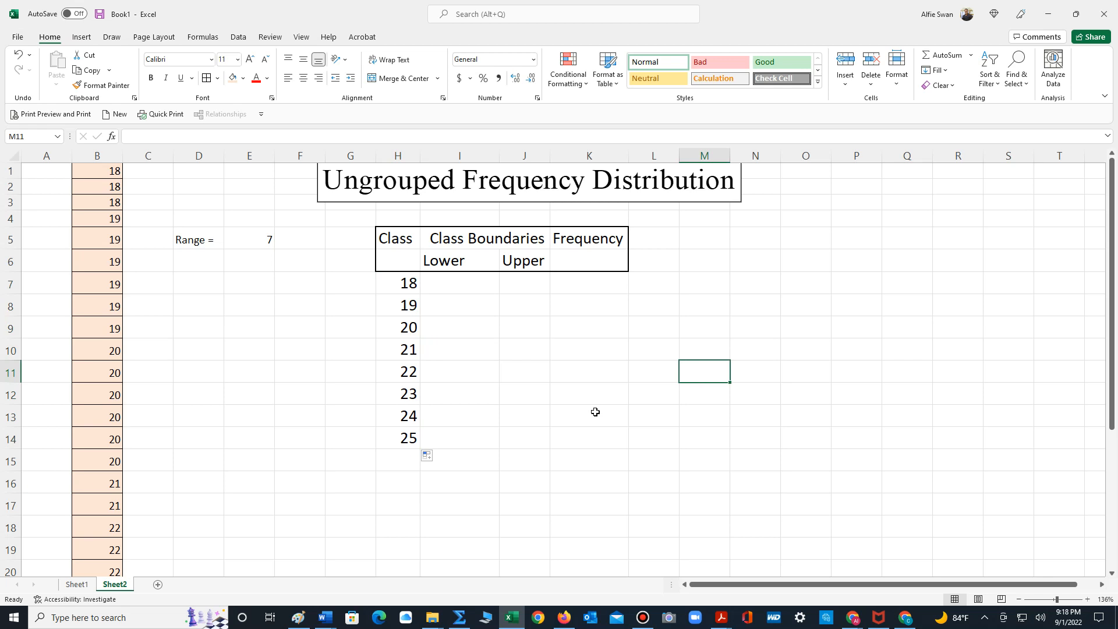
mouse_move(504, 380)
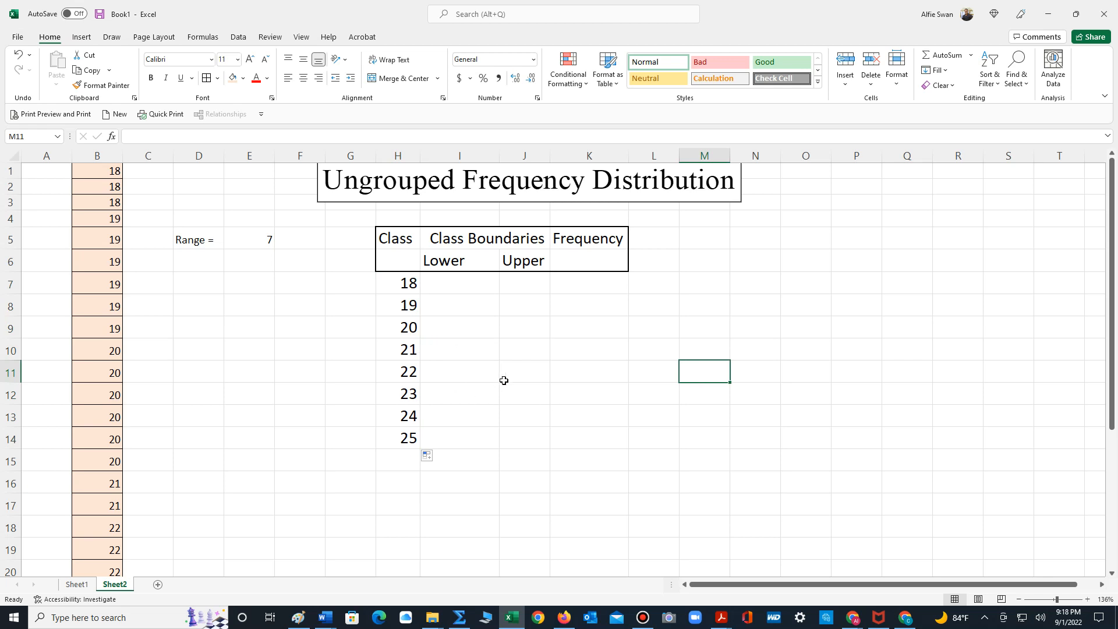
mouse_move(508, 236)
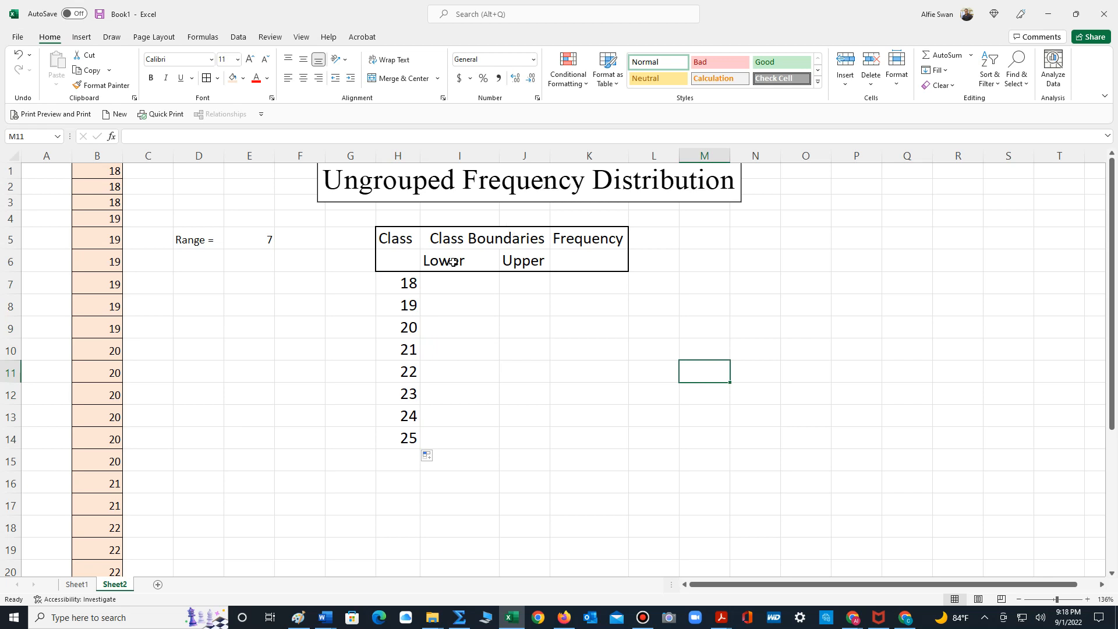
mouse_move(448, 274)
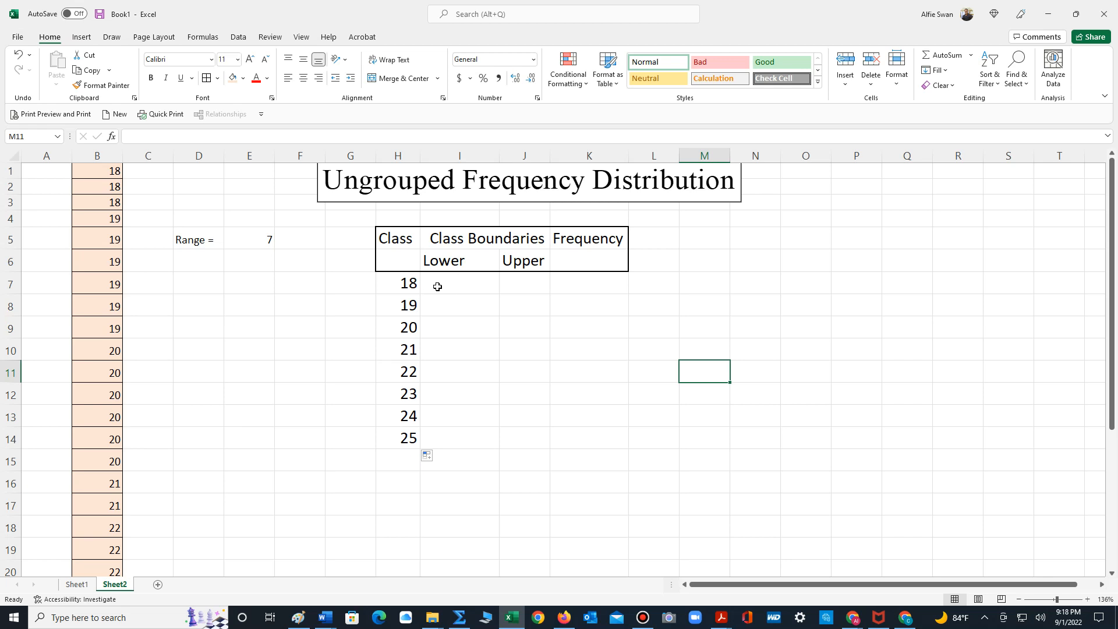
mouse_move(446, 305)
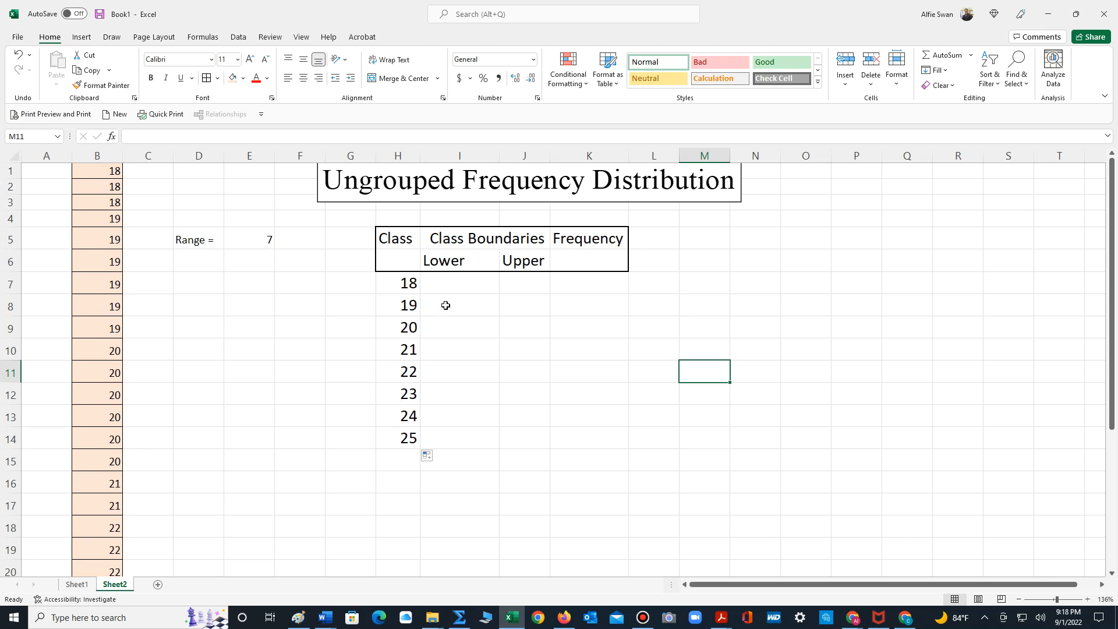
mouse_move(402, 359)
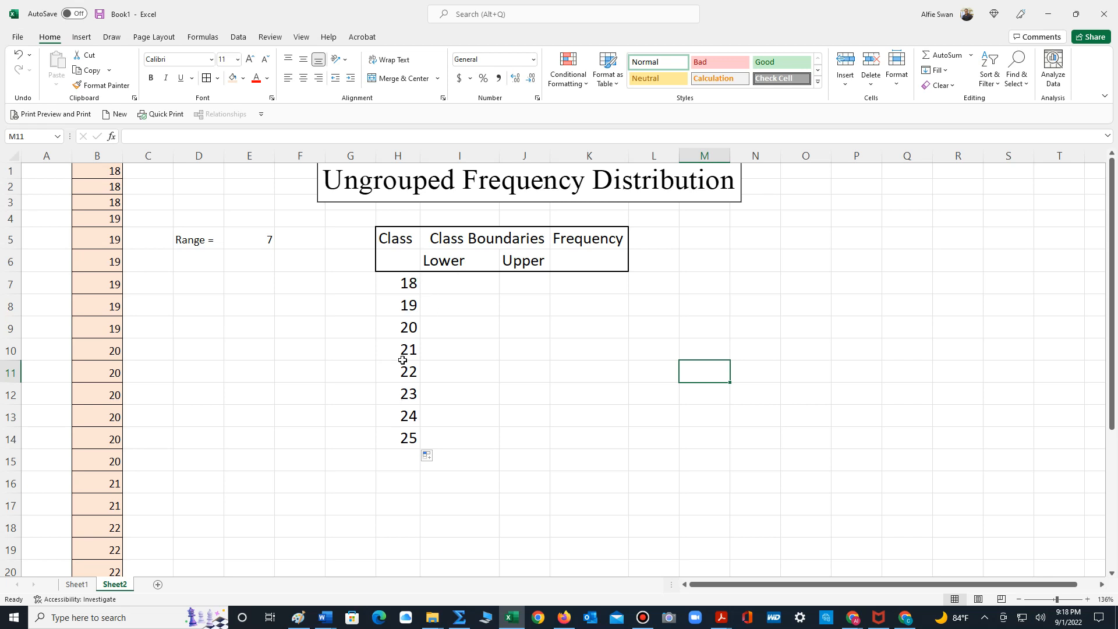
mouse_move(397, 429)
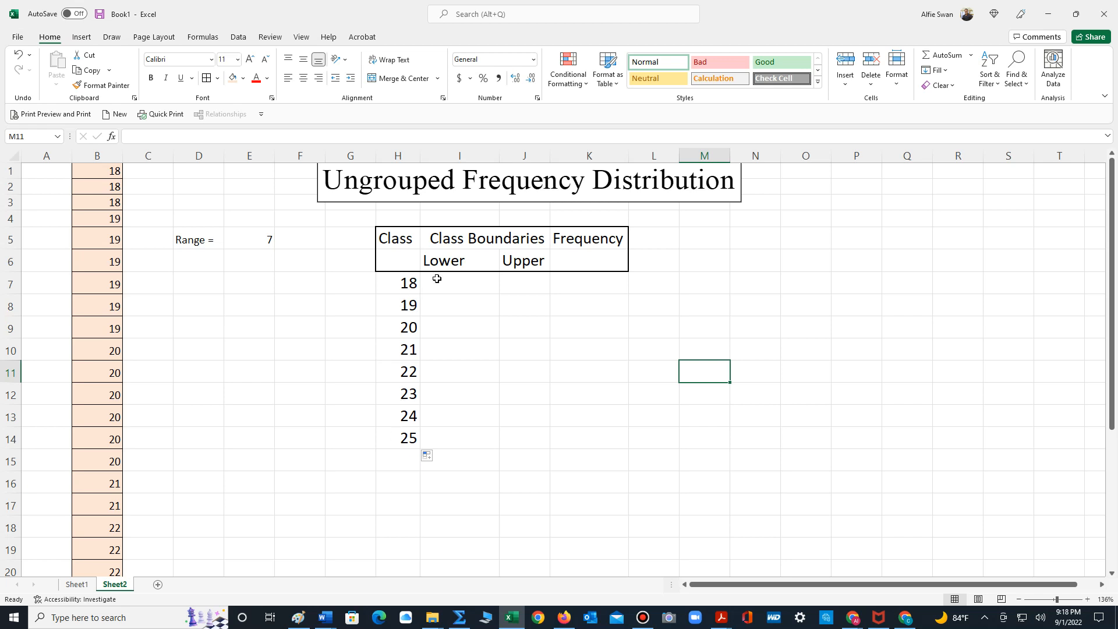
mouse_move(405, 283)
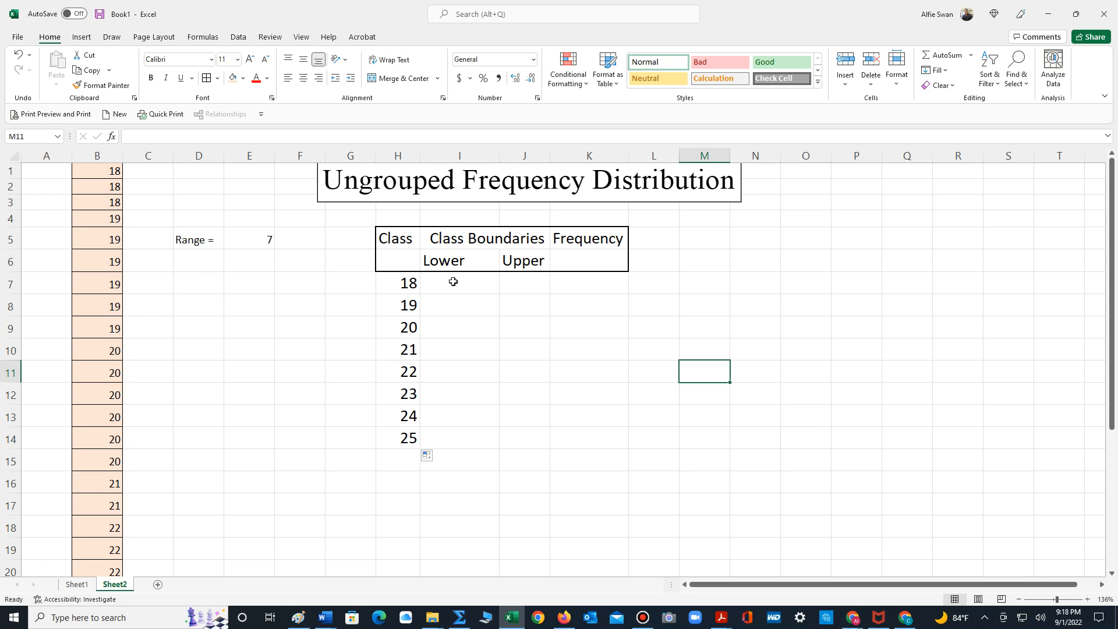
mouse_move(536, 285)
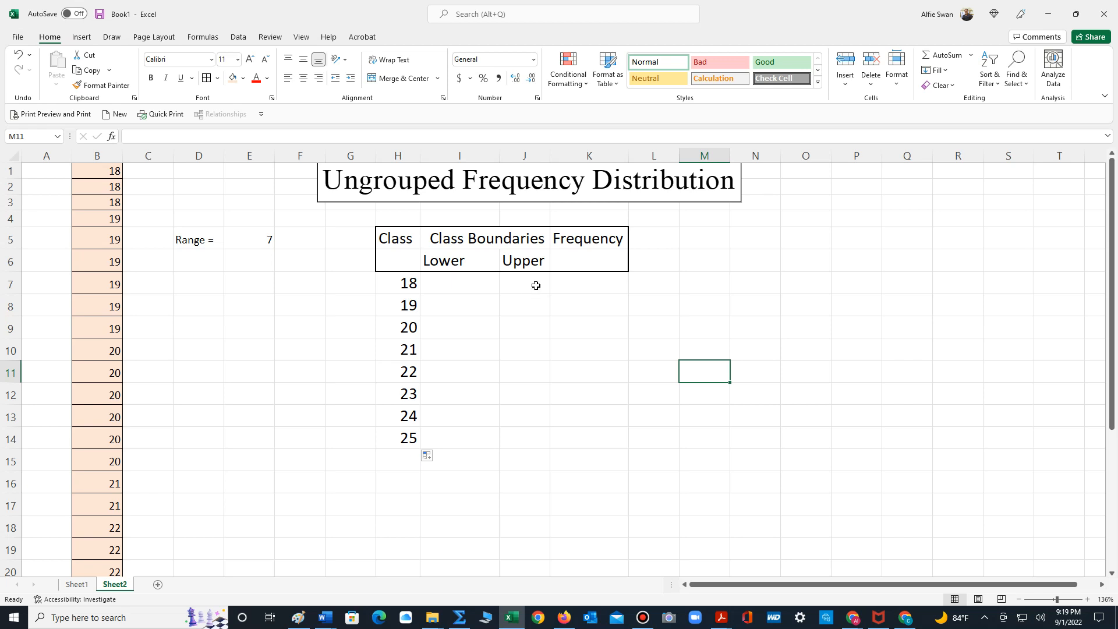
mouse_move(471, 283)
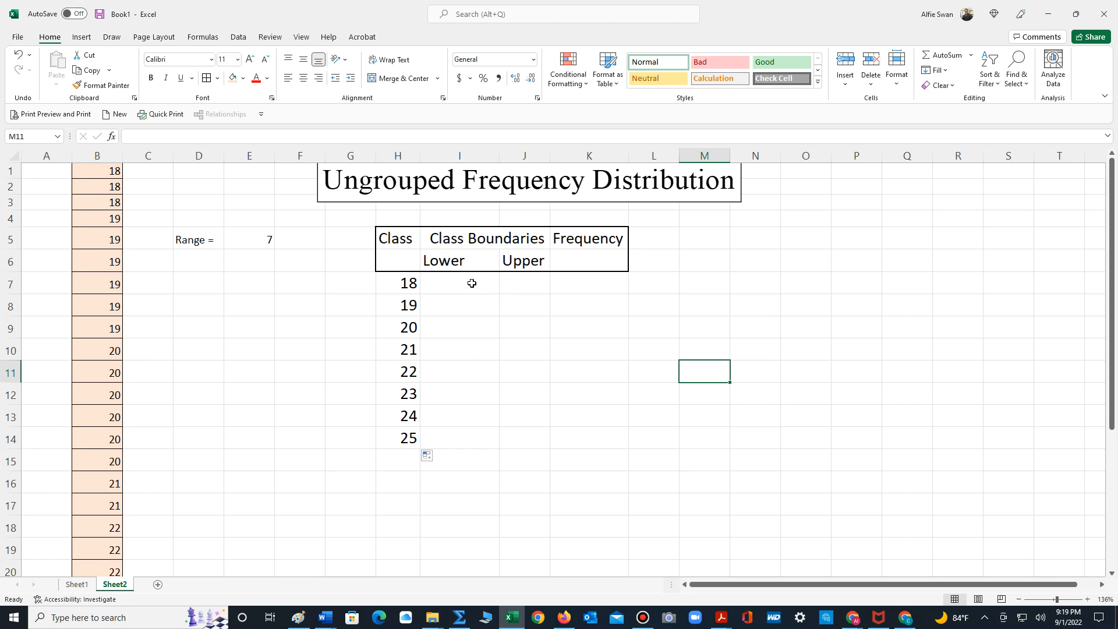
Step: Enter =H7-0.5 in I7, giving class 18 a lower boundary of 17.5
click(459, 283)
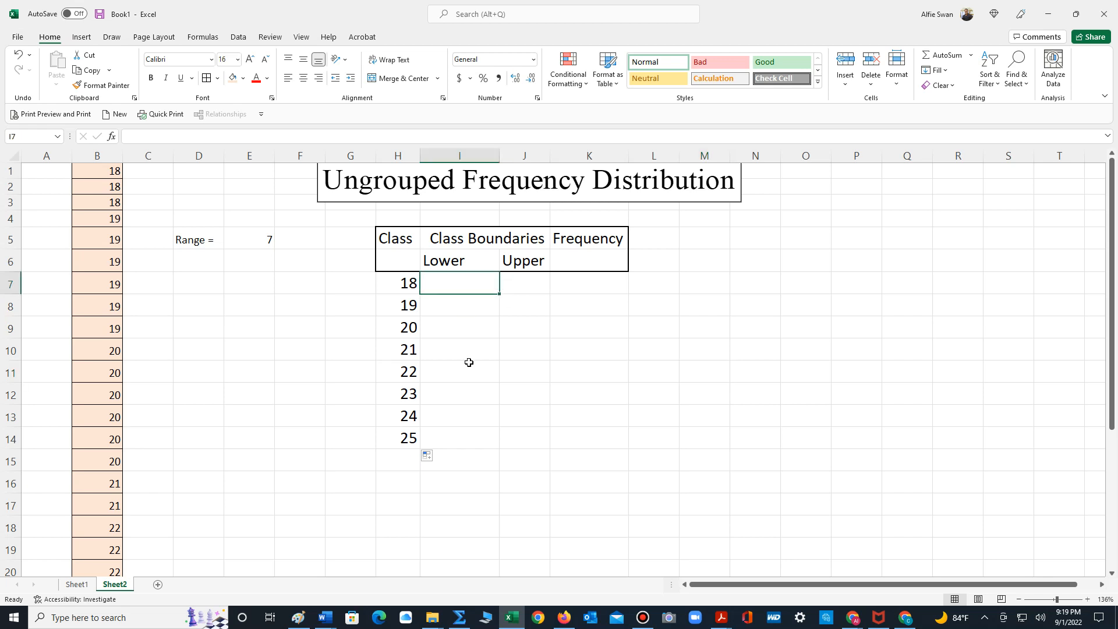
text(=)
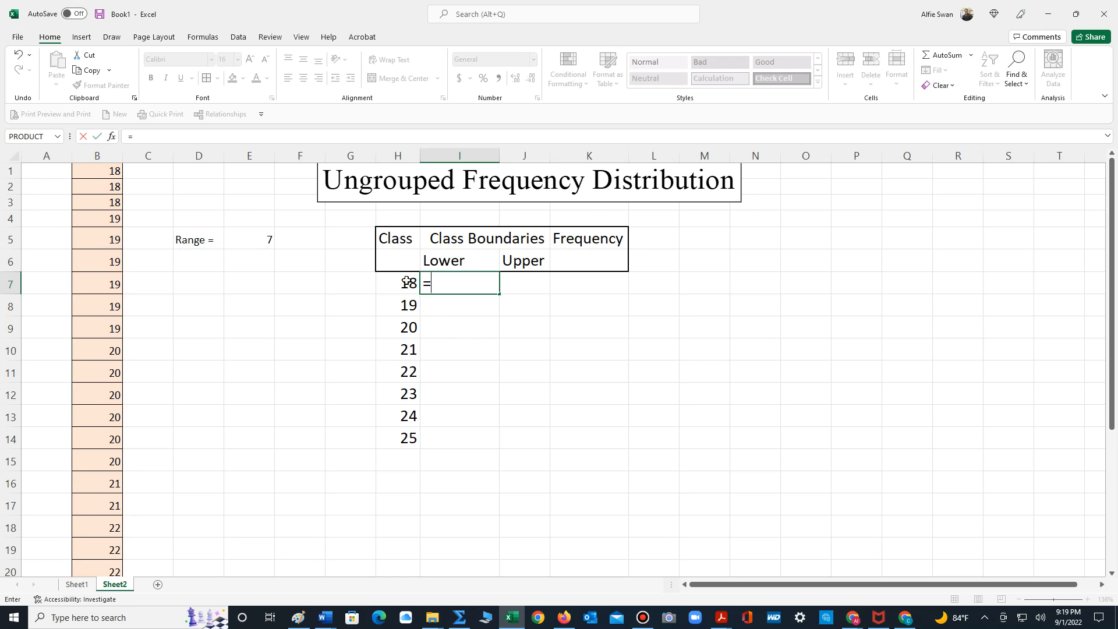
click(398, 283)
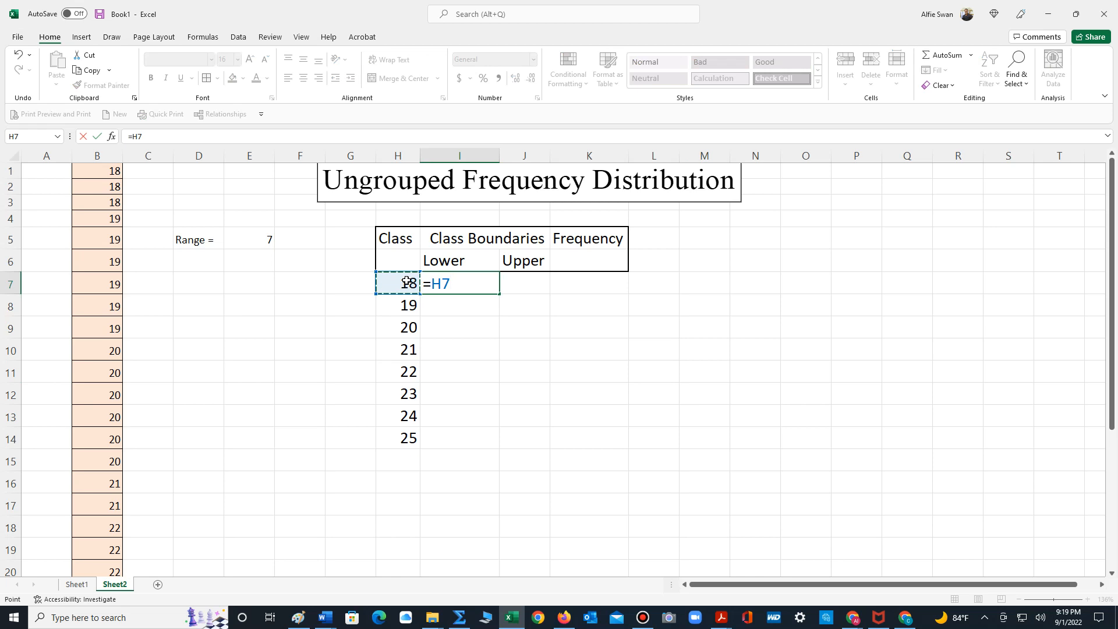
text(-)
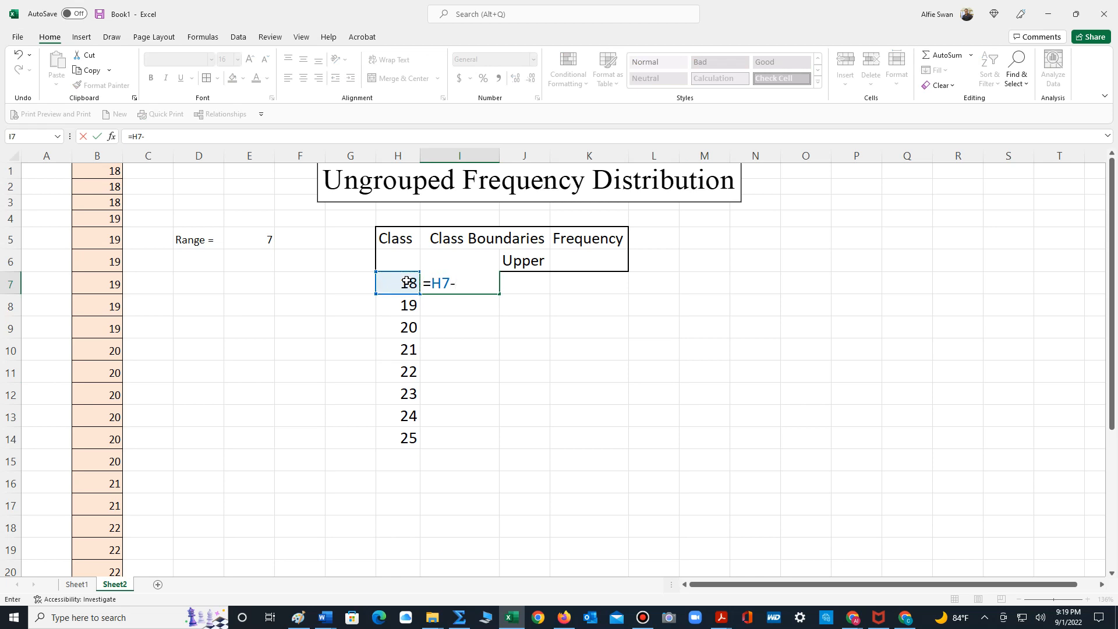
text(0.5)
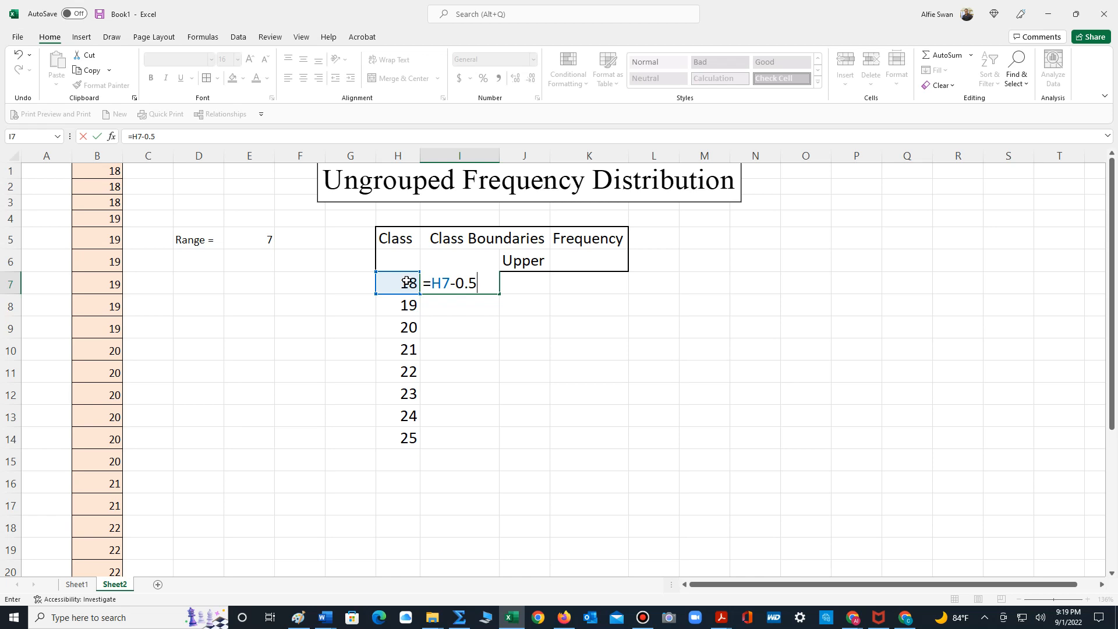
key(Return)
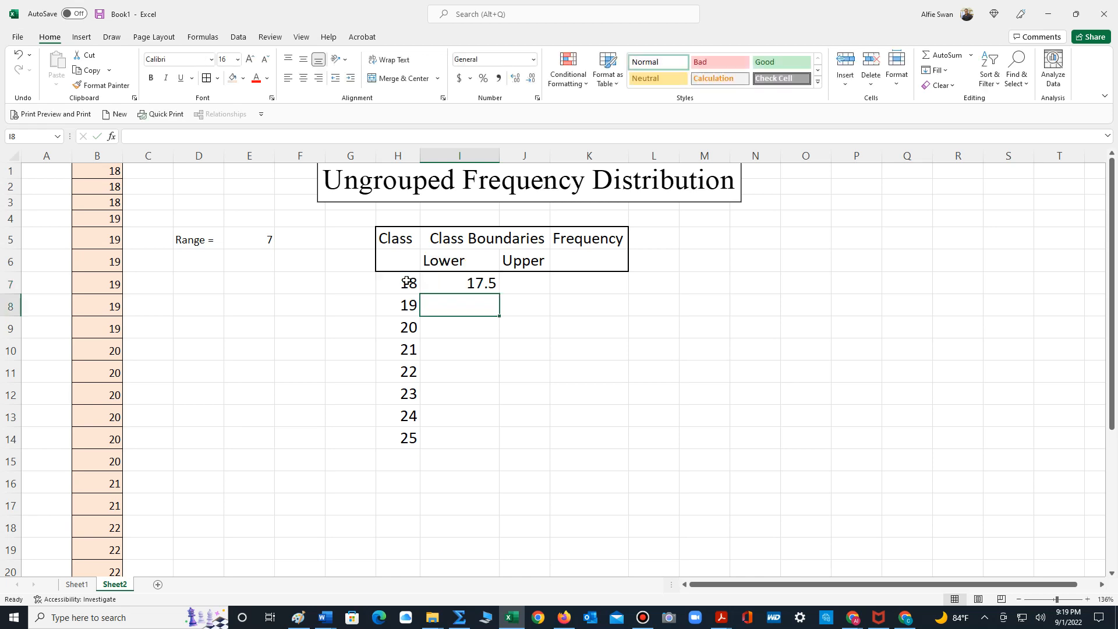
Step: Build the =H7+0.5 formula in J7 for the upper boundary 18.5
click(524, 286)
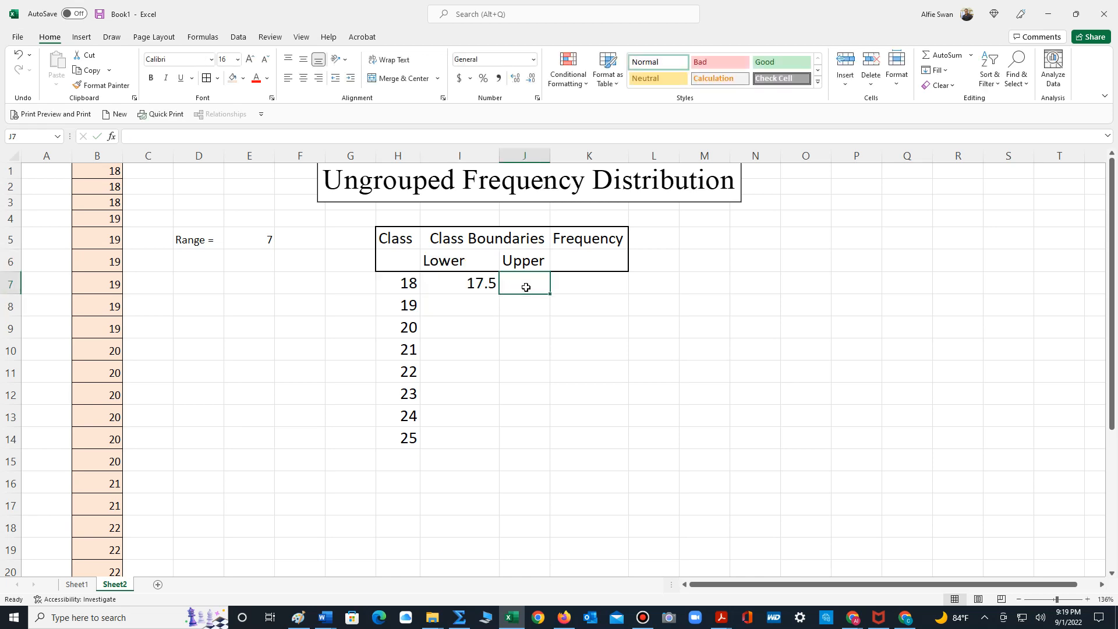
text(=)
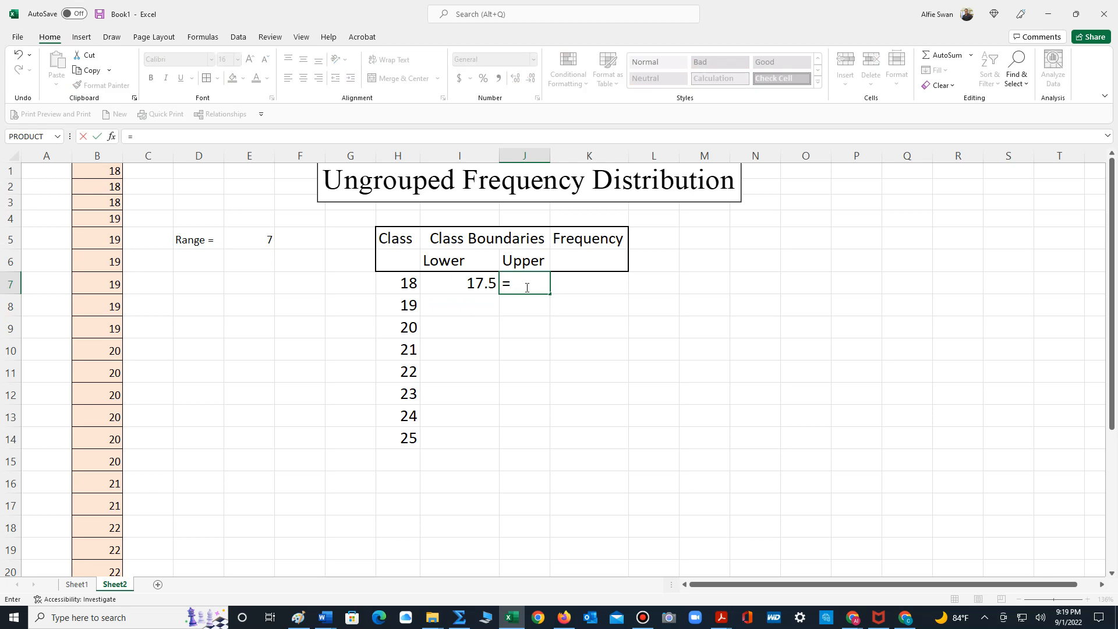
click(397, 283)
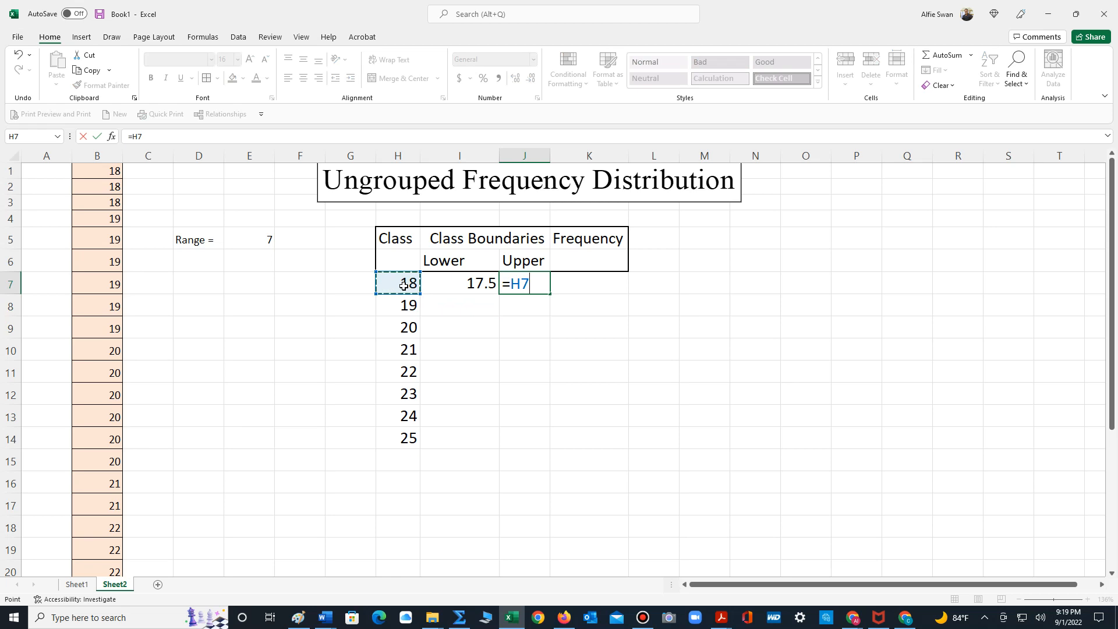
text(+)
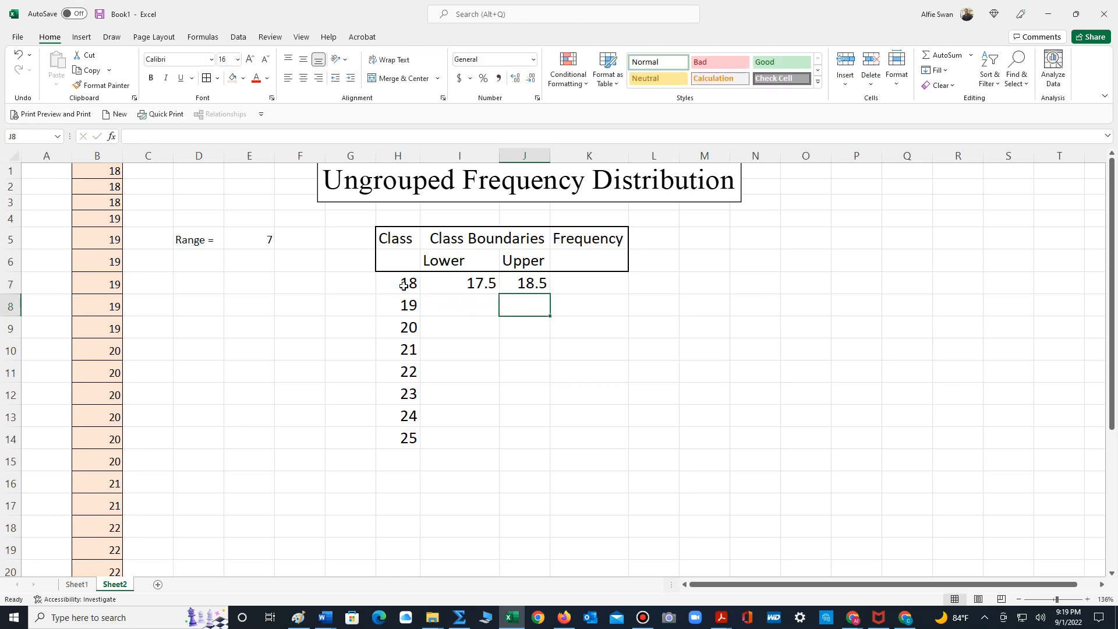
click(524, 437)
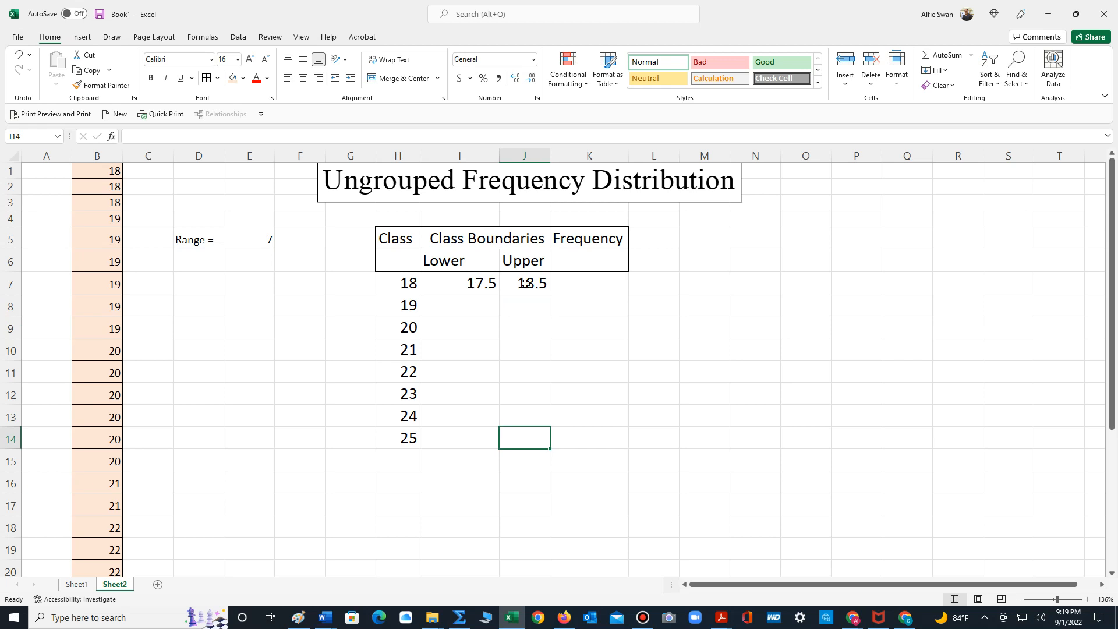
mouse_move(470, 284)
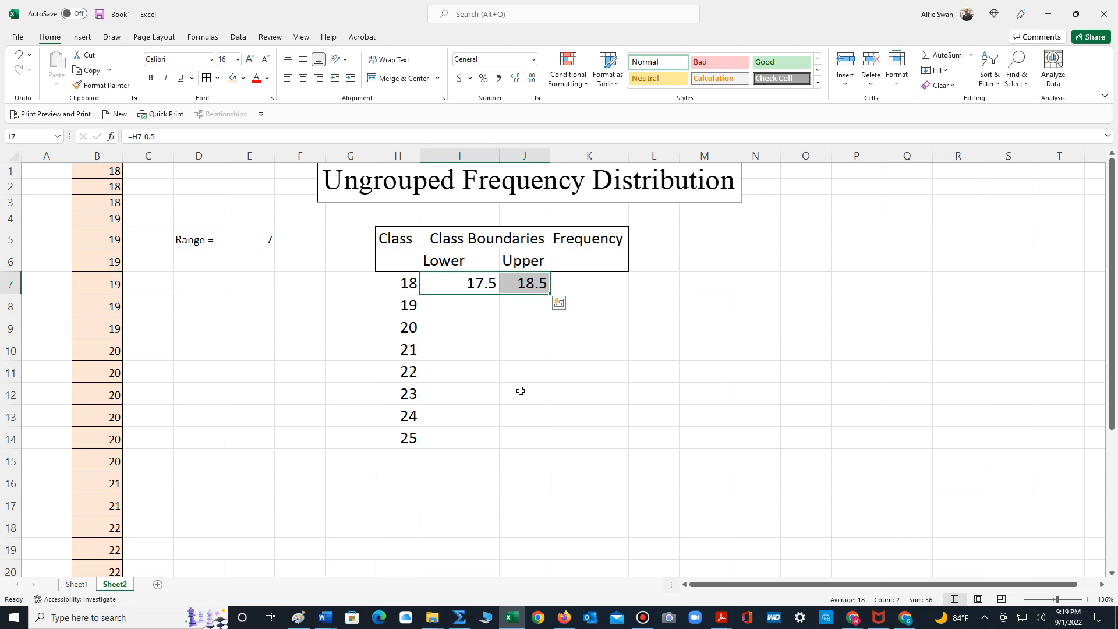
mouse_move(552, 294)
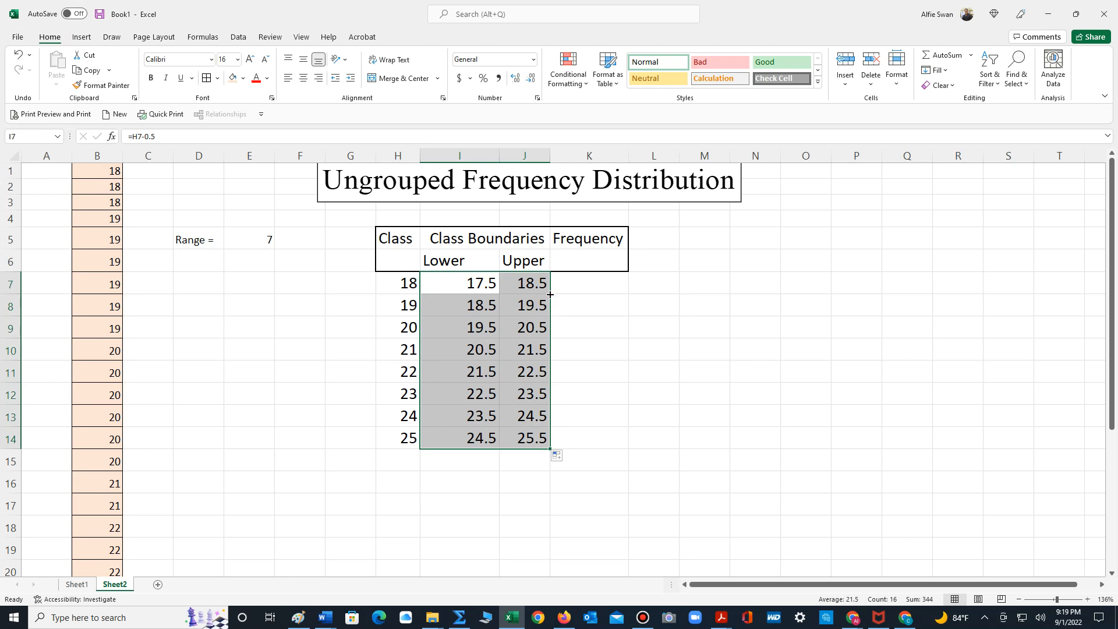
click(459, 482)
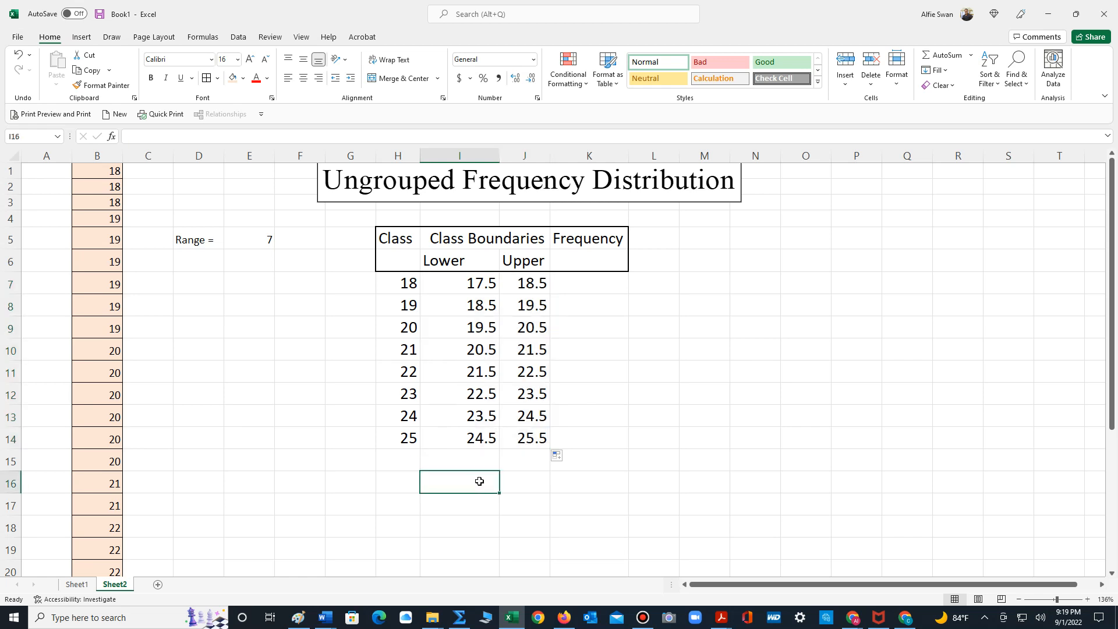
mouse_move(515, 465)
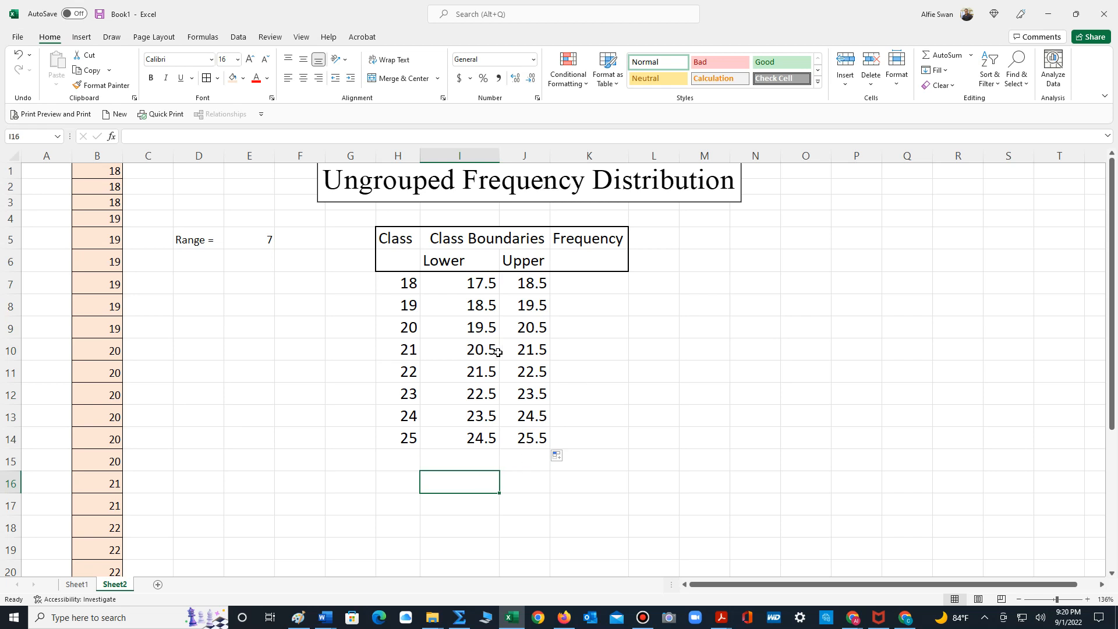
mouse_move(441, 332)
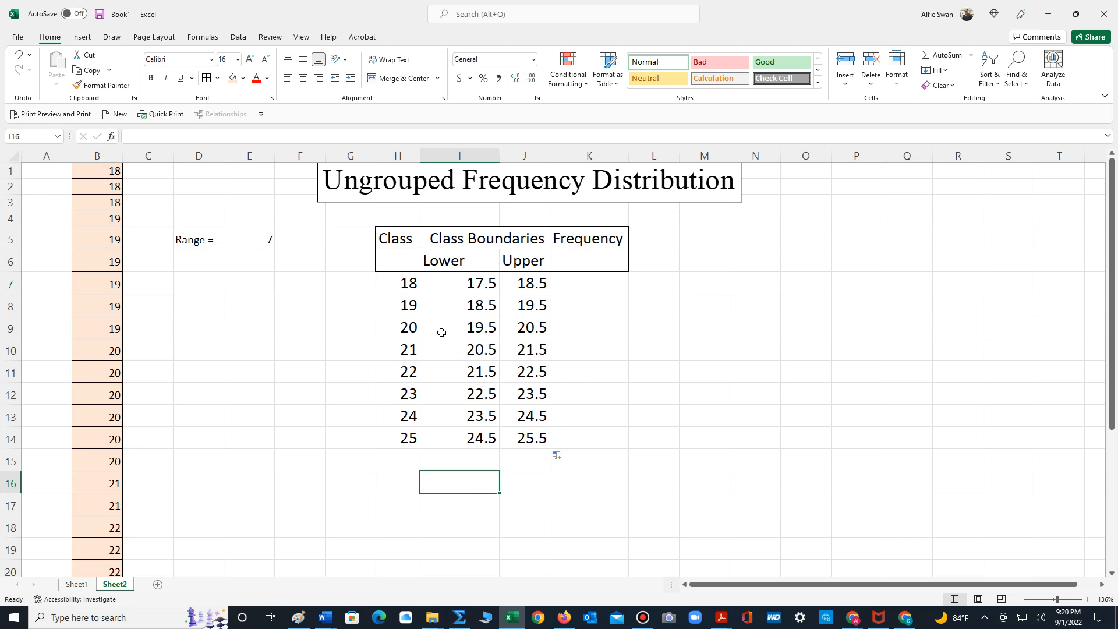
mouse_move(415, 292)
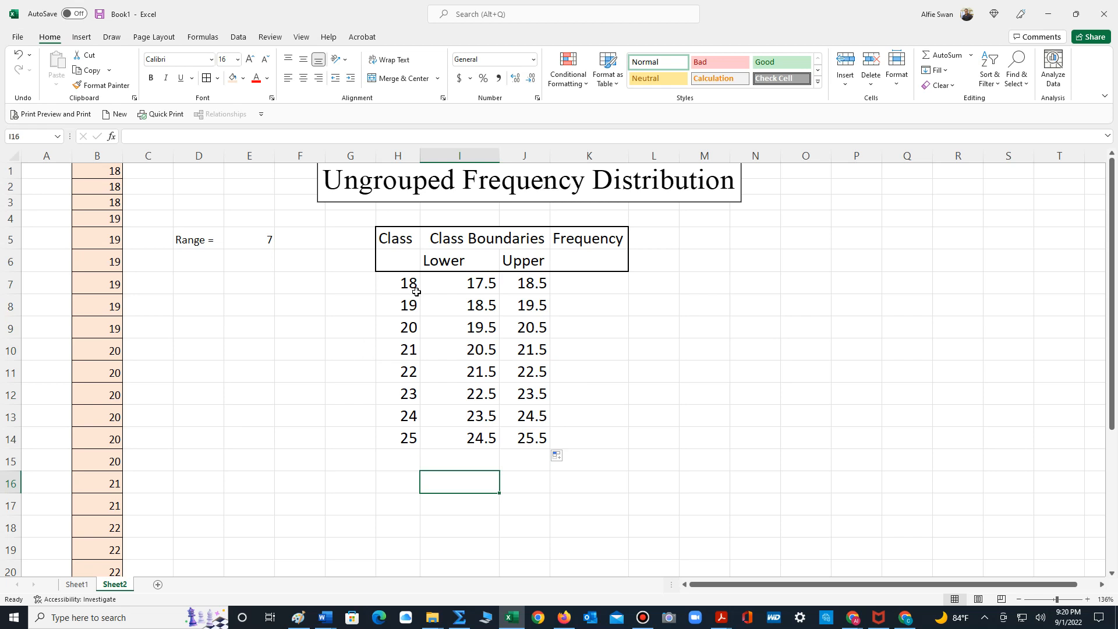
Step: Count the ages 18 and 19 in column B and enter frequencies 3 and 6
click(98, 170)
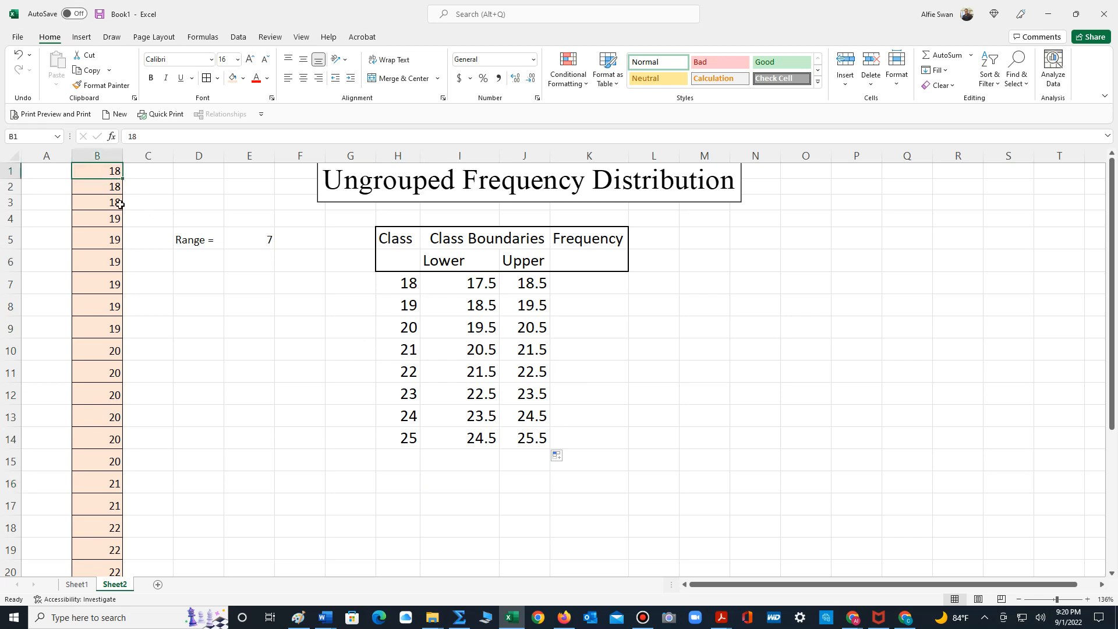
drag(98, 171, 97, 203)
text(3)
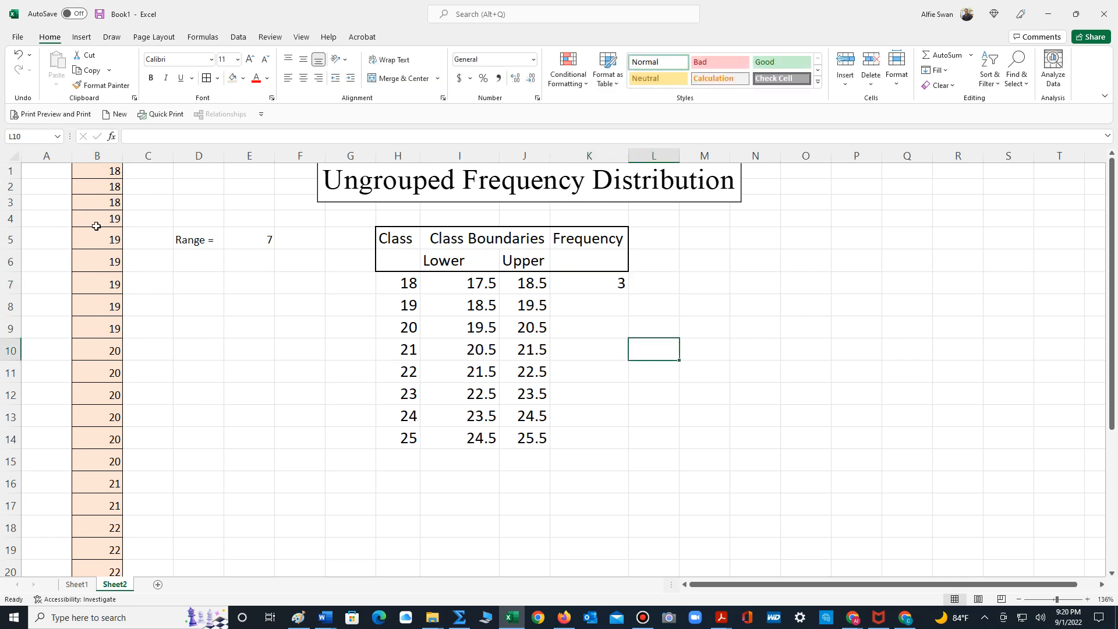
drag(97, 219, 97, 238)
text(6)
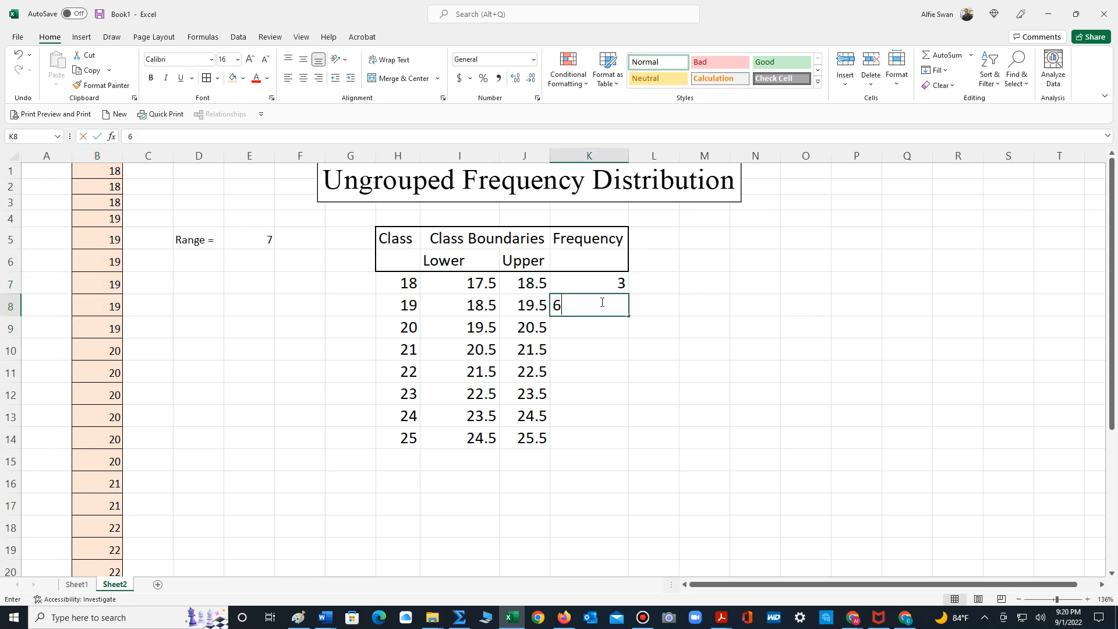
key(Return)
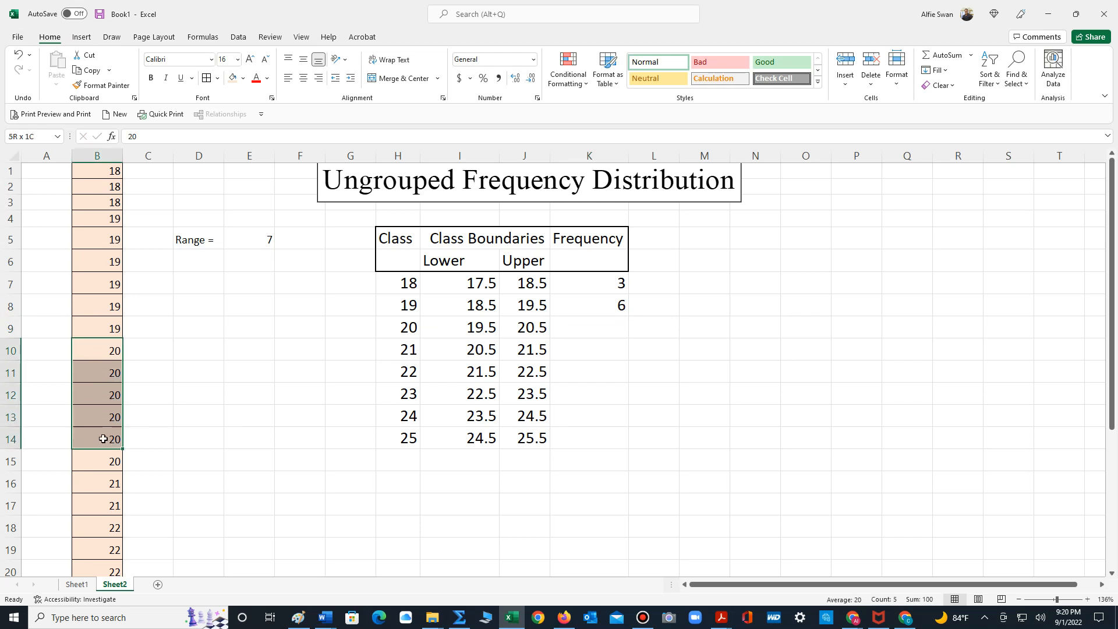
click(97, 461)
text(6)
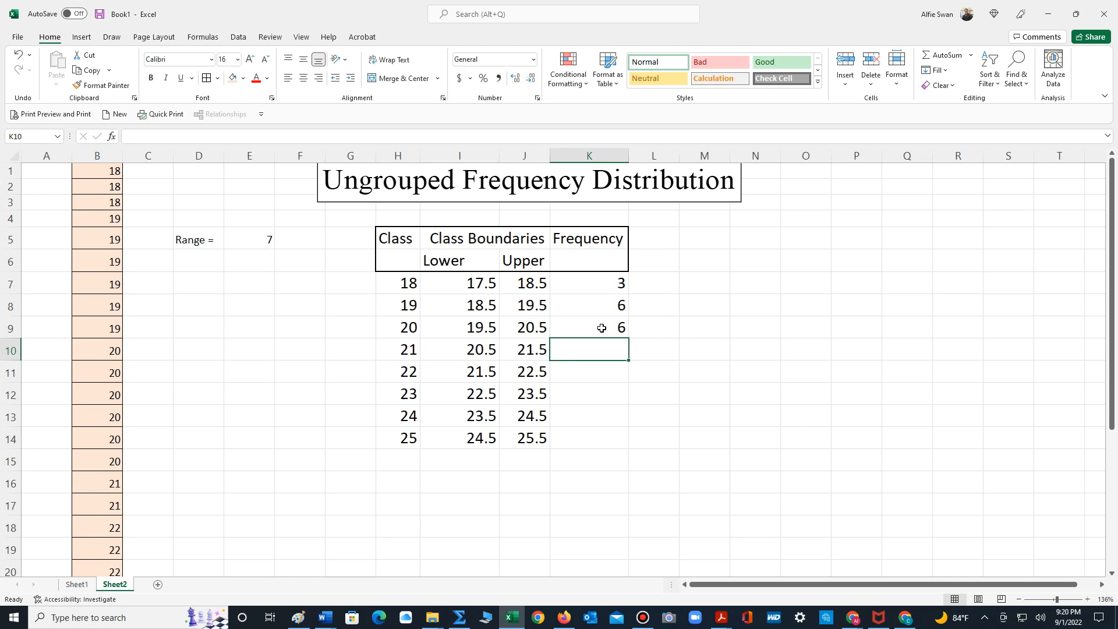
Step: Count the remaining age groups and enter frequencies 6, 2, 4, 4, 2 and 3
scroll(down, 3)
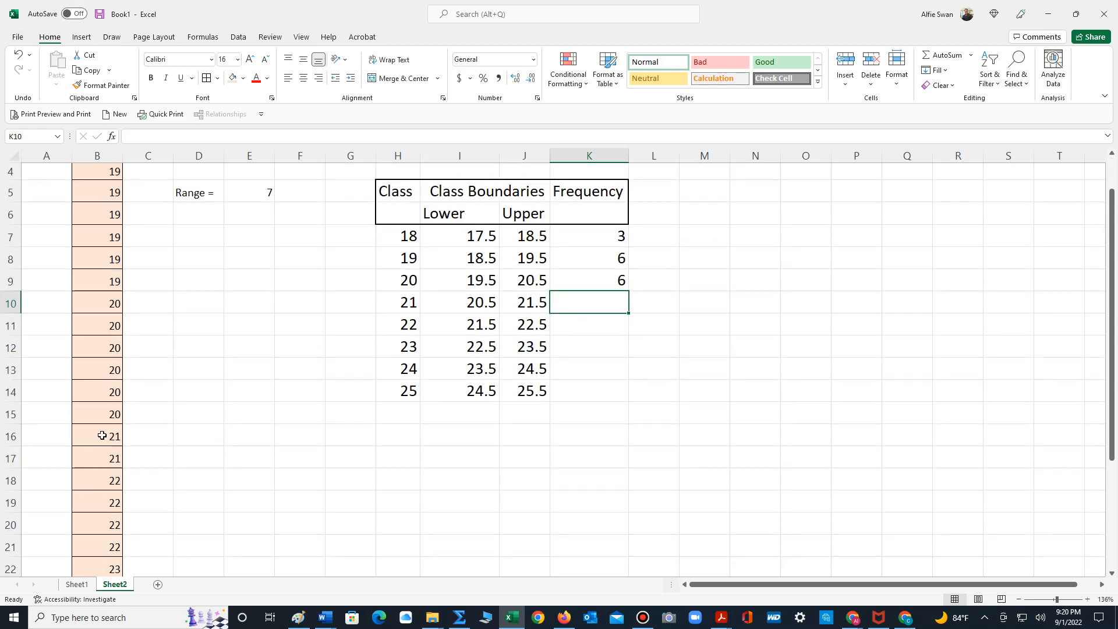
mouse_move(604, 300)
text(2)
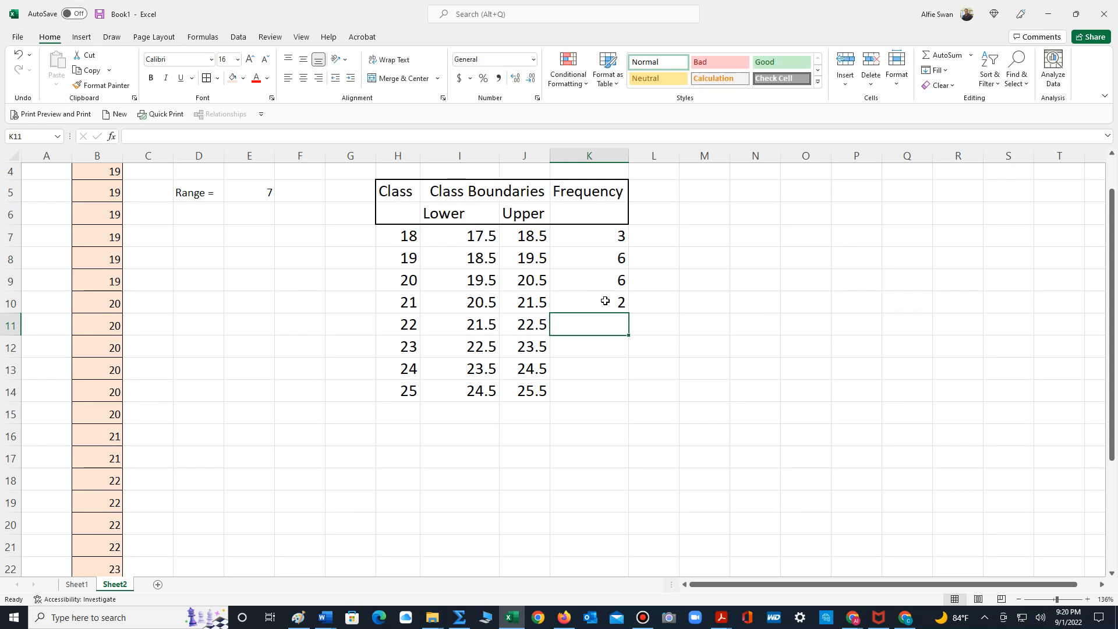
scroll(down, 3)
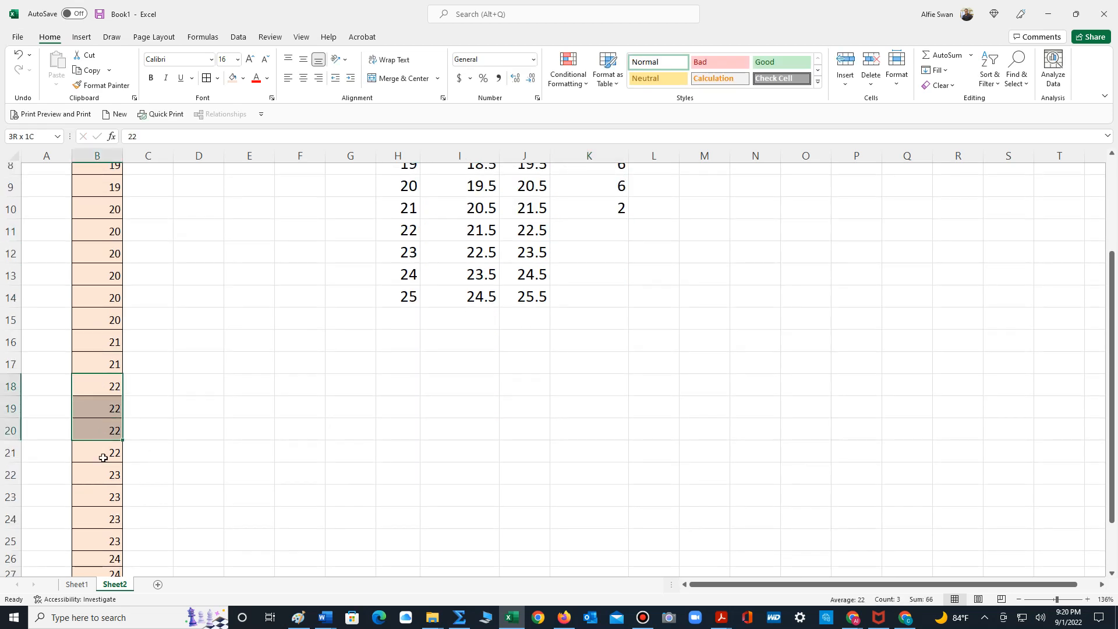
click(589, 230)
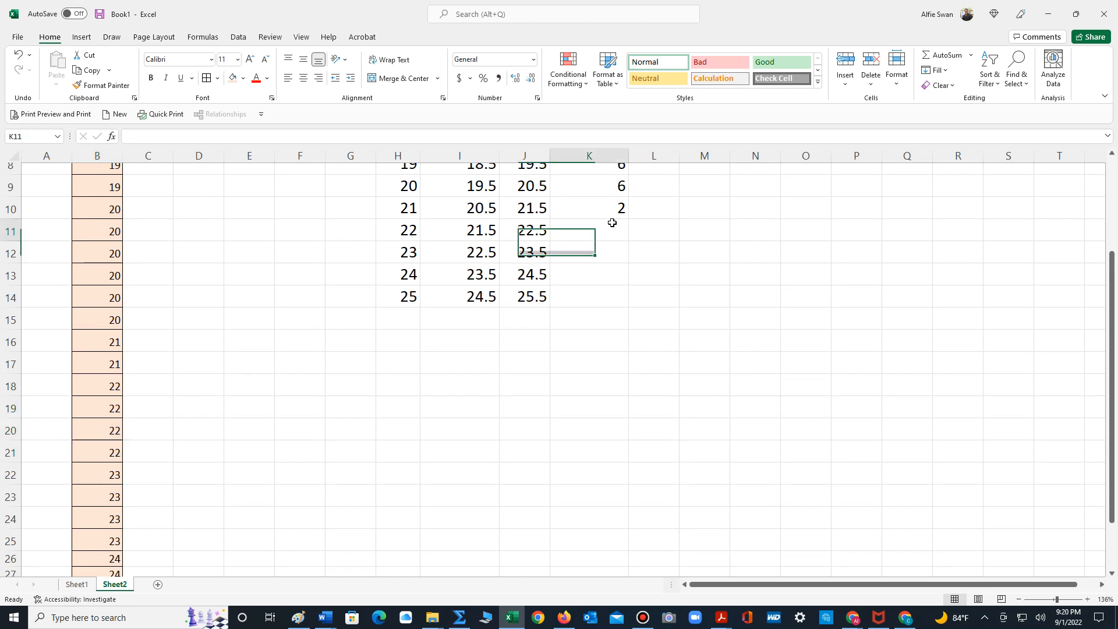
key(Return)
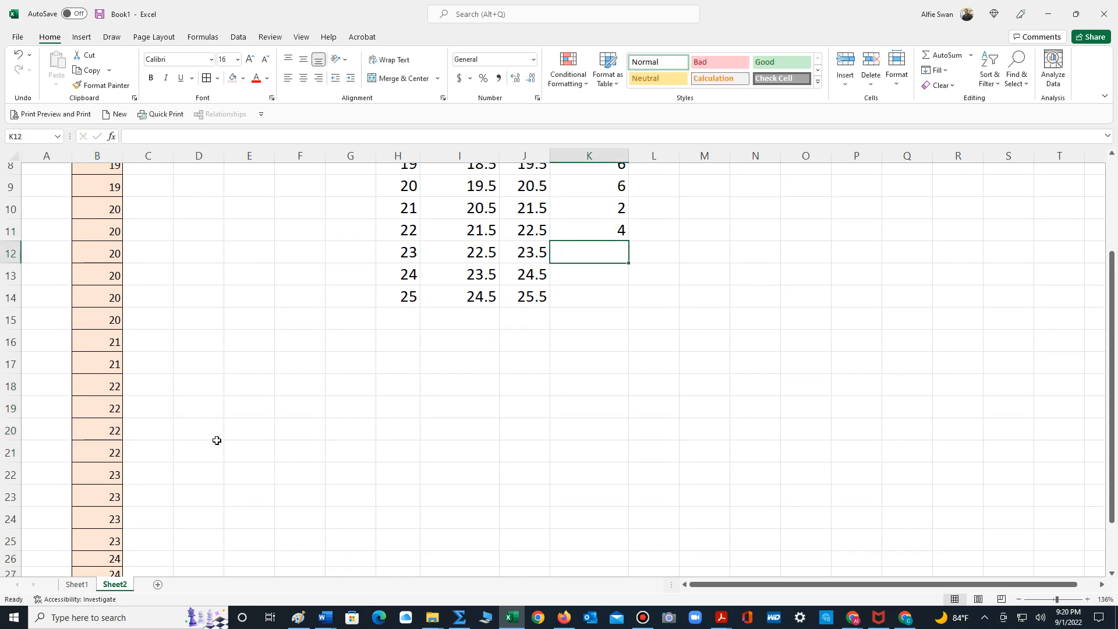
scroll(down, 3)
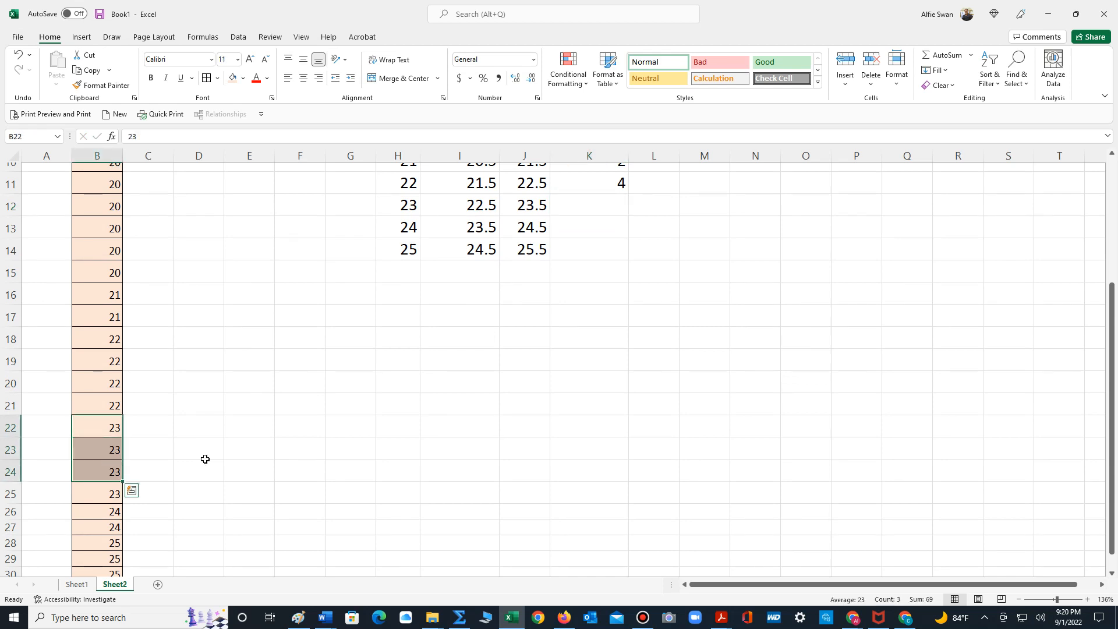
click(98, 494)
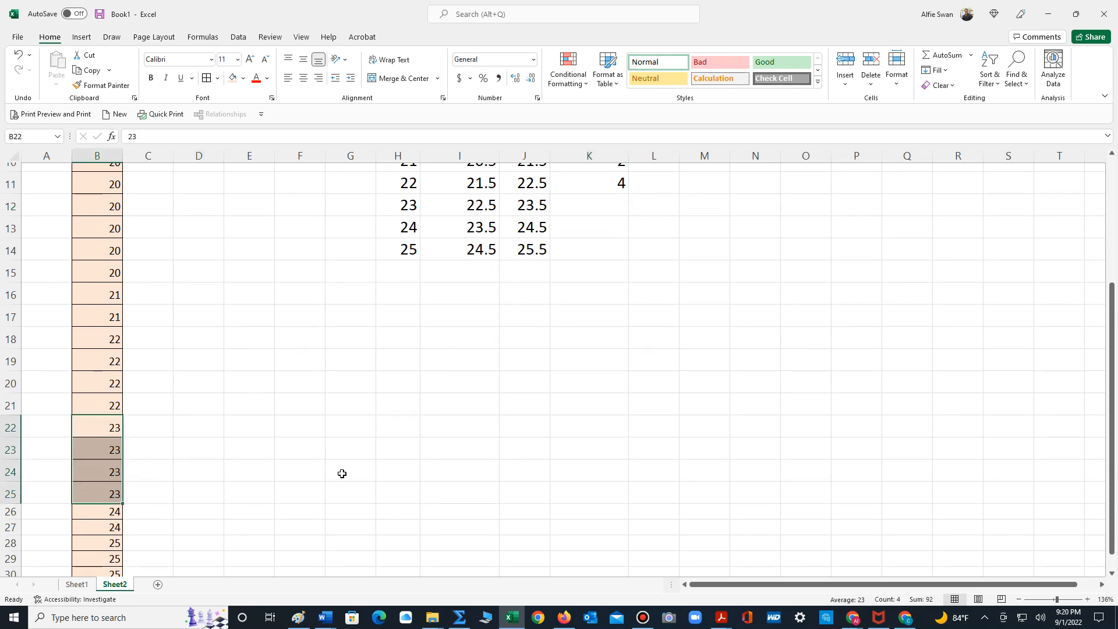
click(588, 206)
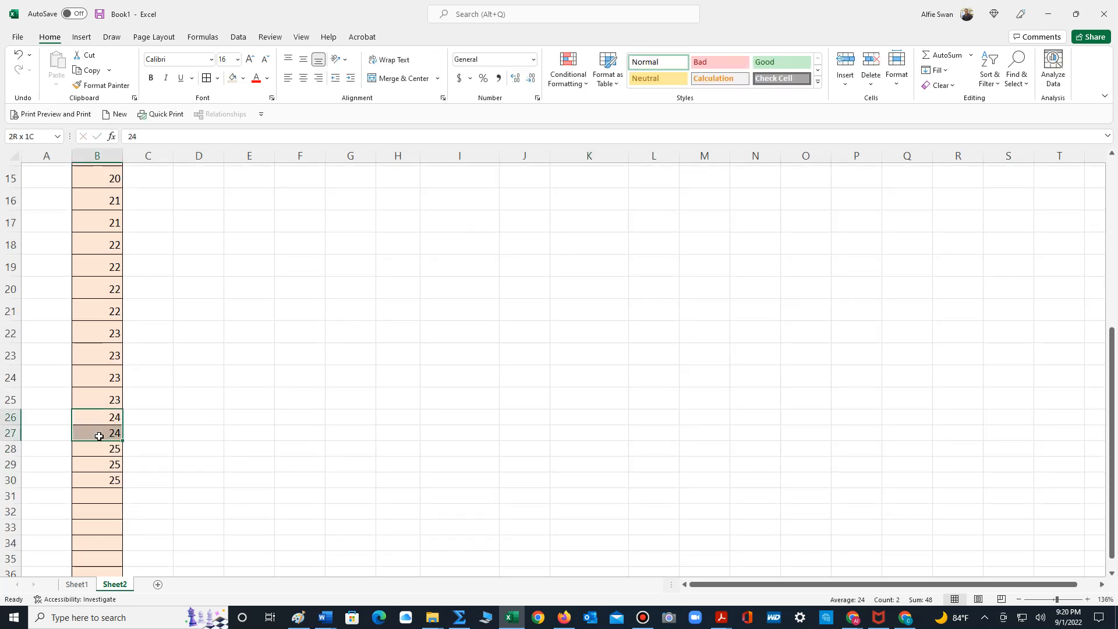
scroll(up, 3)
text(2)
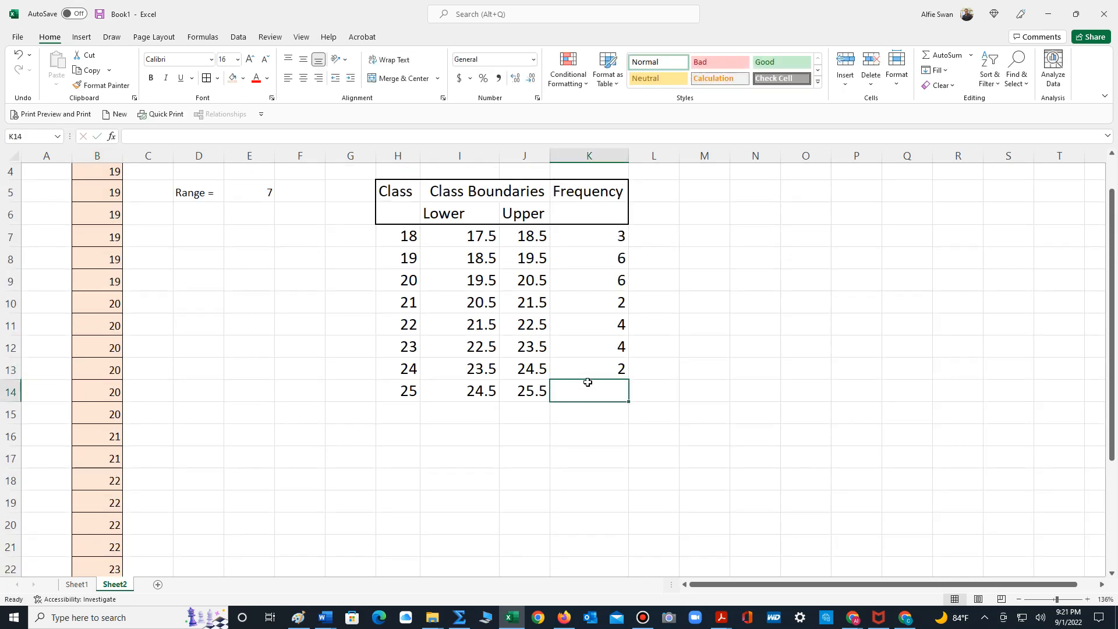
scroll(down, 3)
text(3)
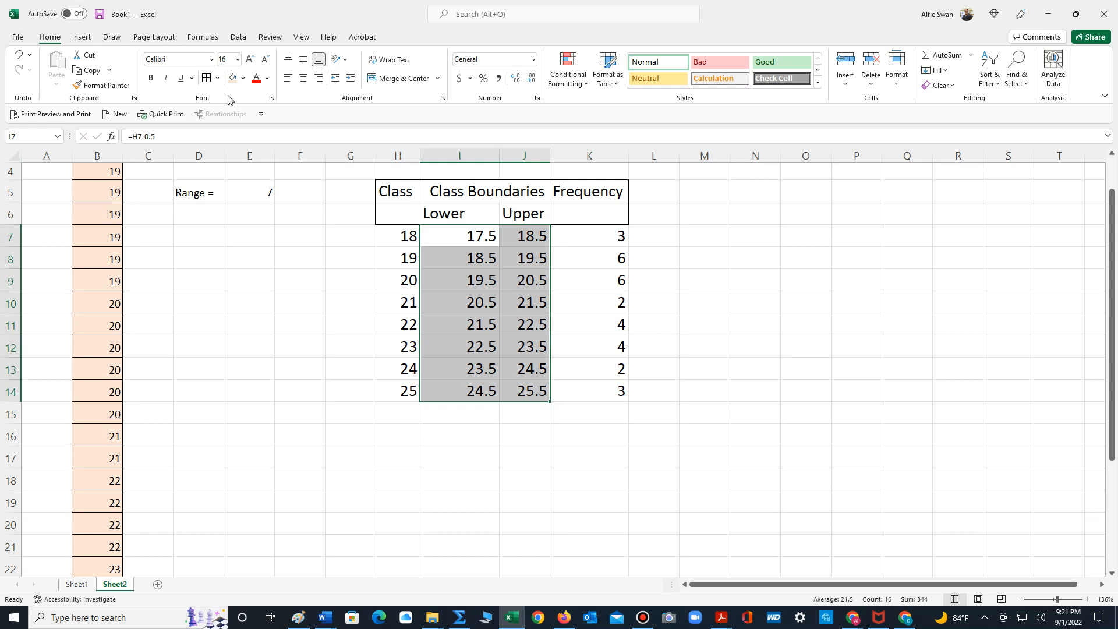
Step: Give the table body H7:K14 all borders and a light orange fill
drag(397, 235, 397, 257)
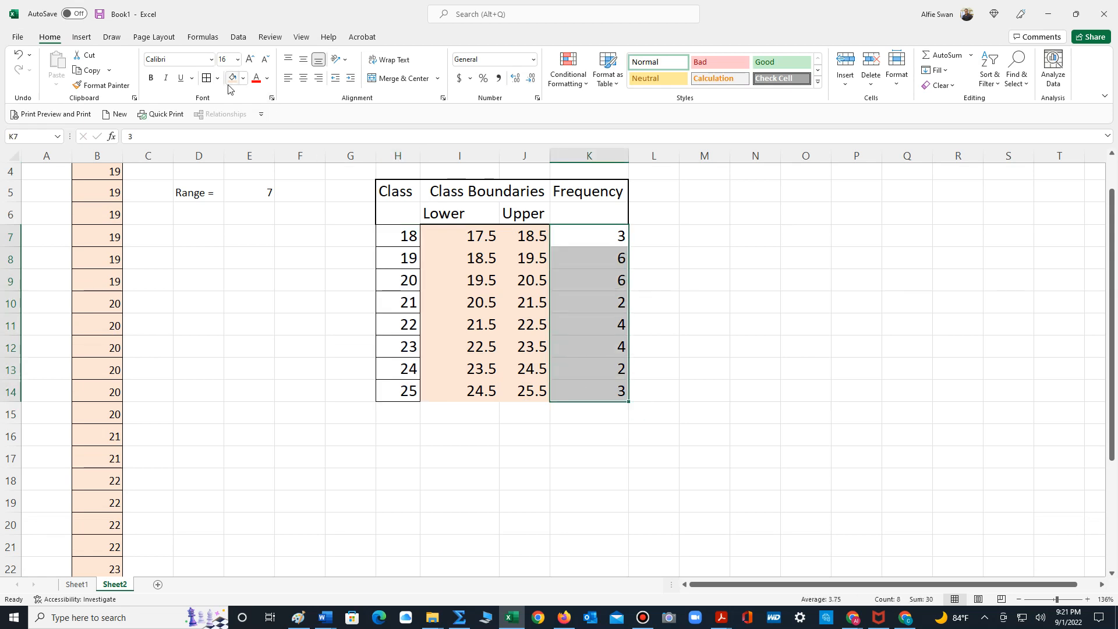
click(524, 412)
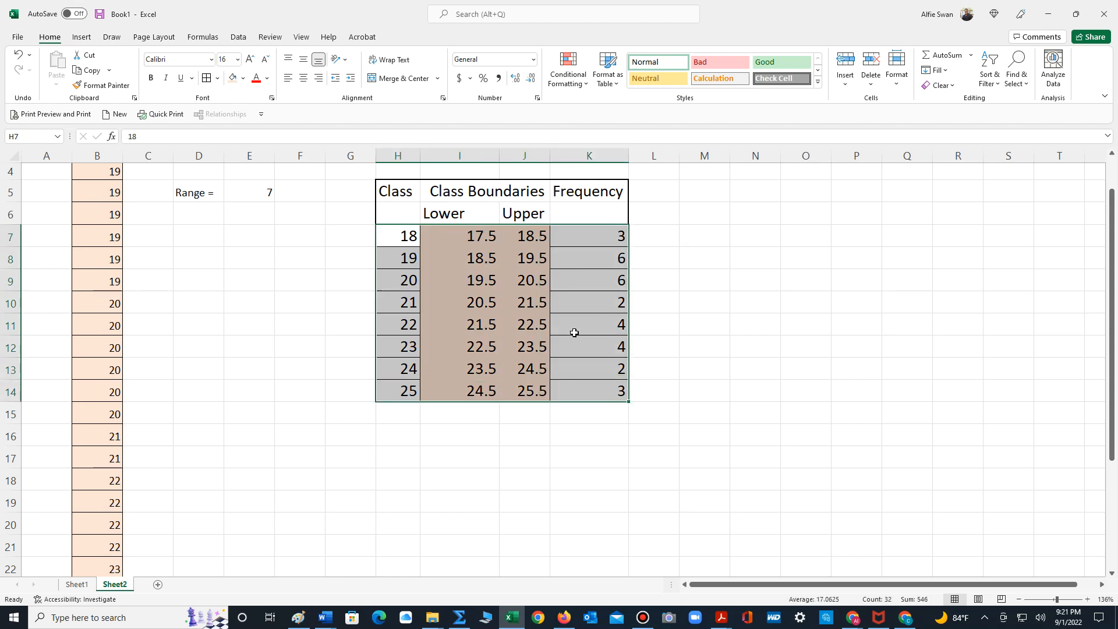
click(206, 77)
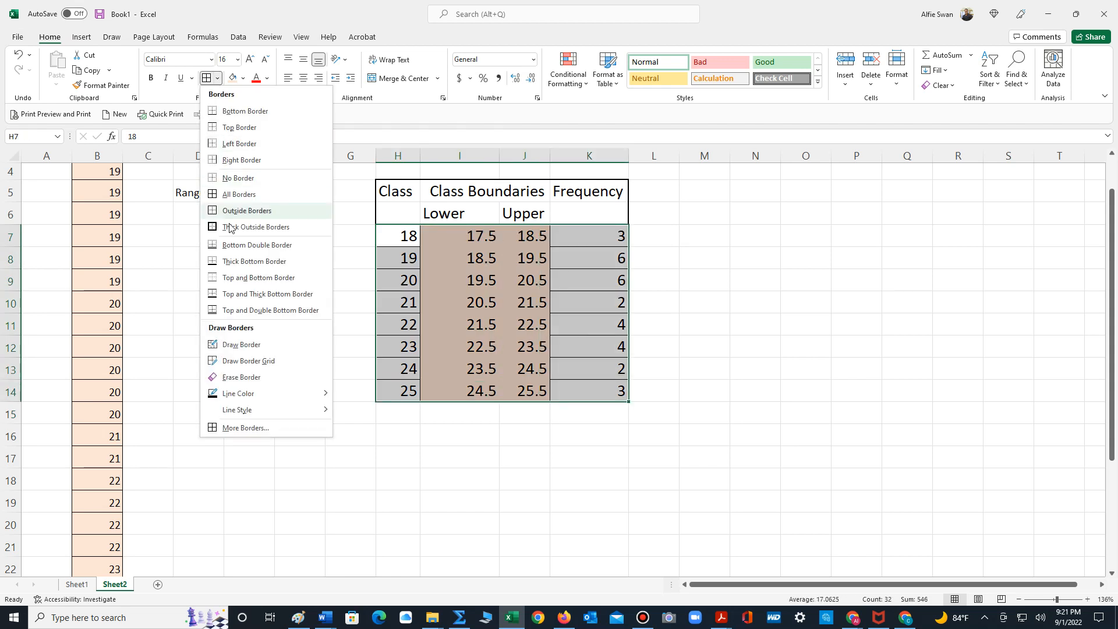
click(245, 210)
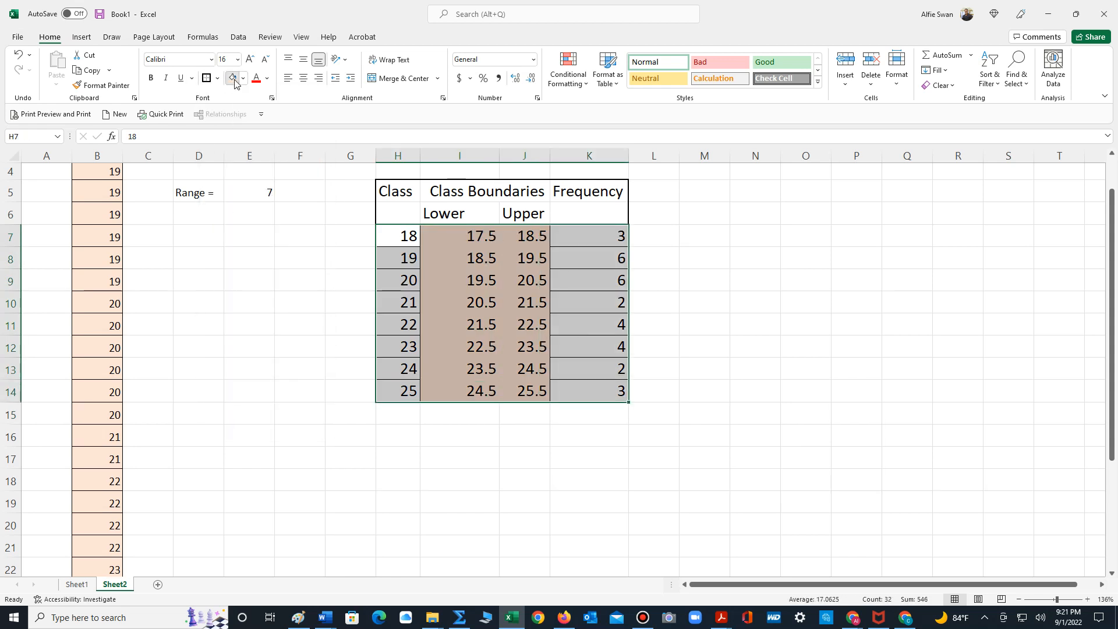
click(704, 368)
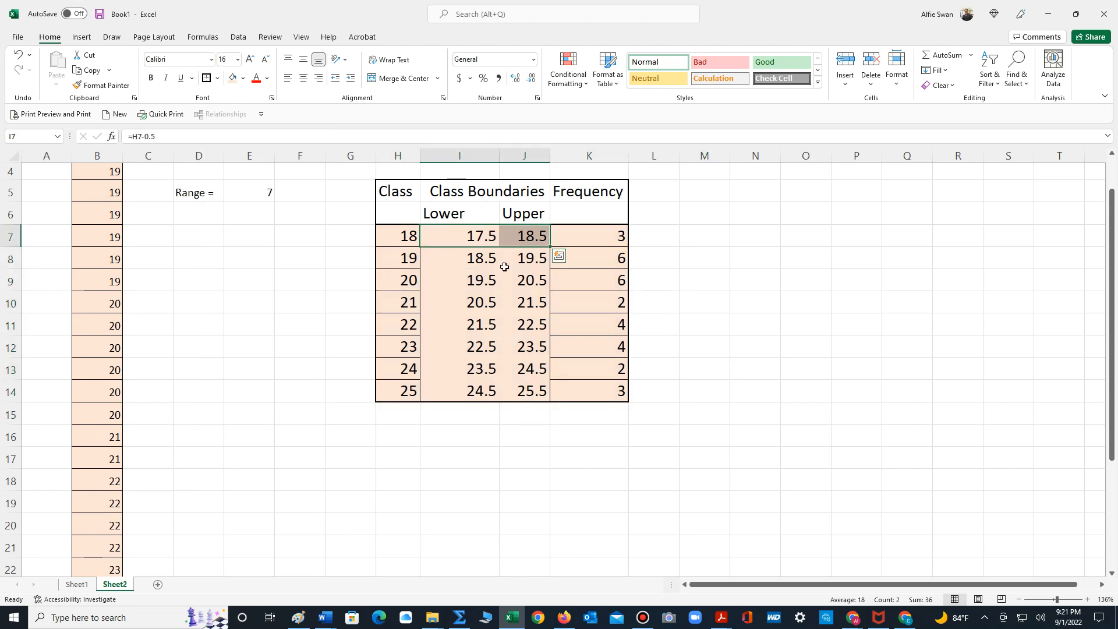
click(523, 301)
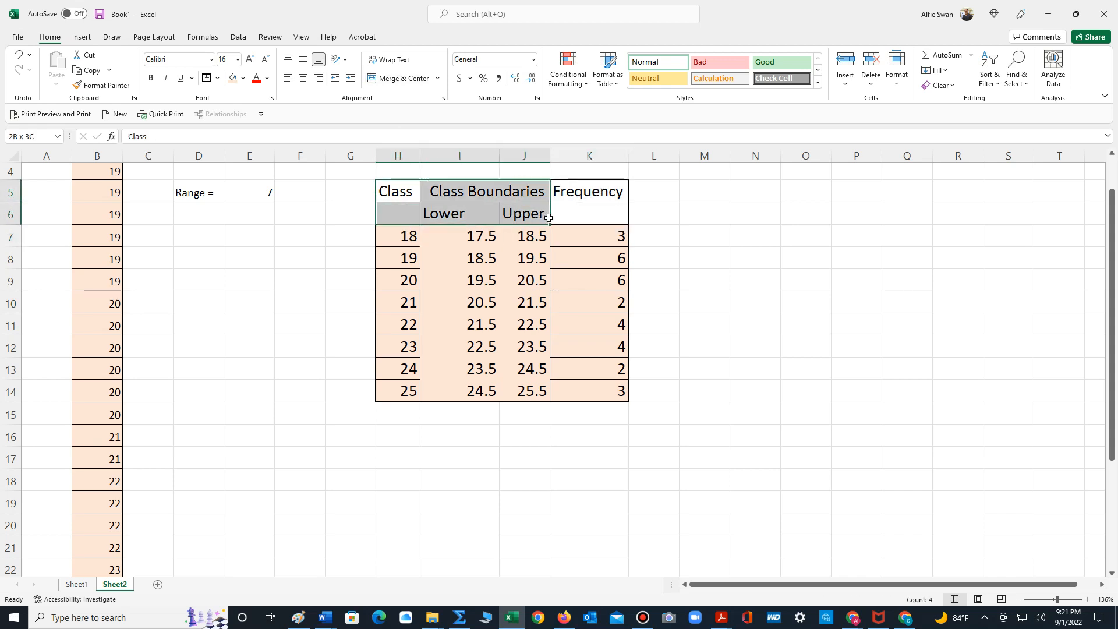
Step: Apply a light blue fill to the header cells H5:K6
click(245, 77)
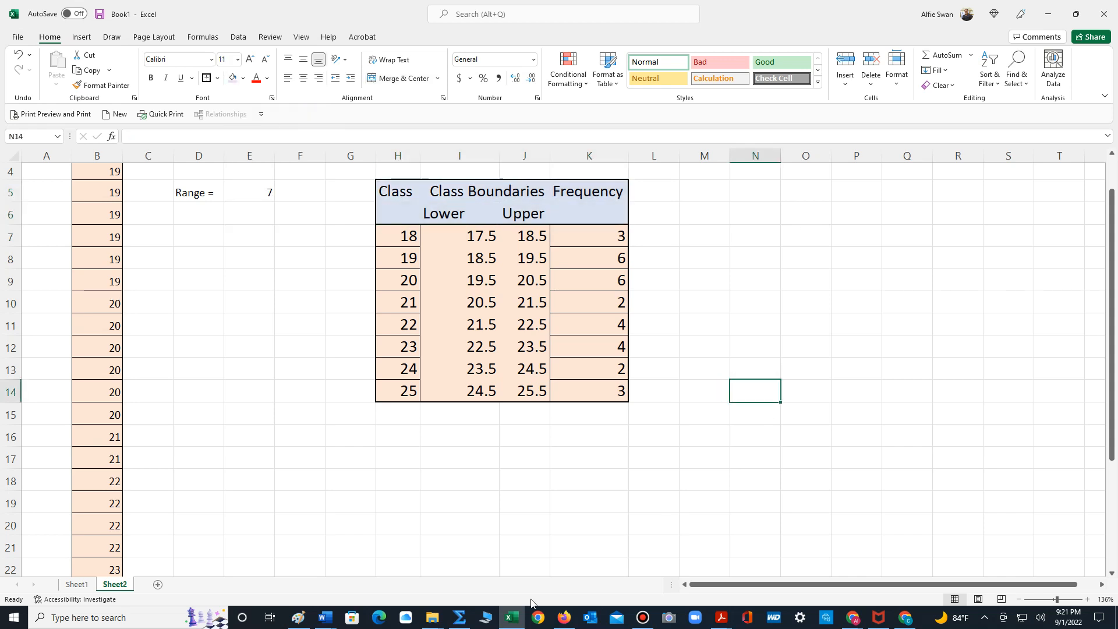
mouse_move(403, 236)
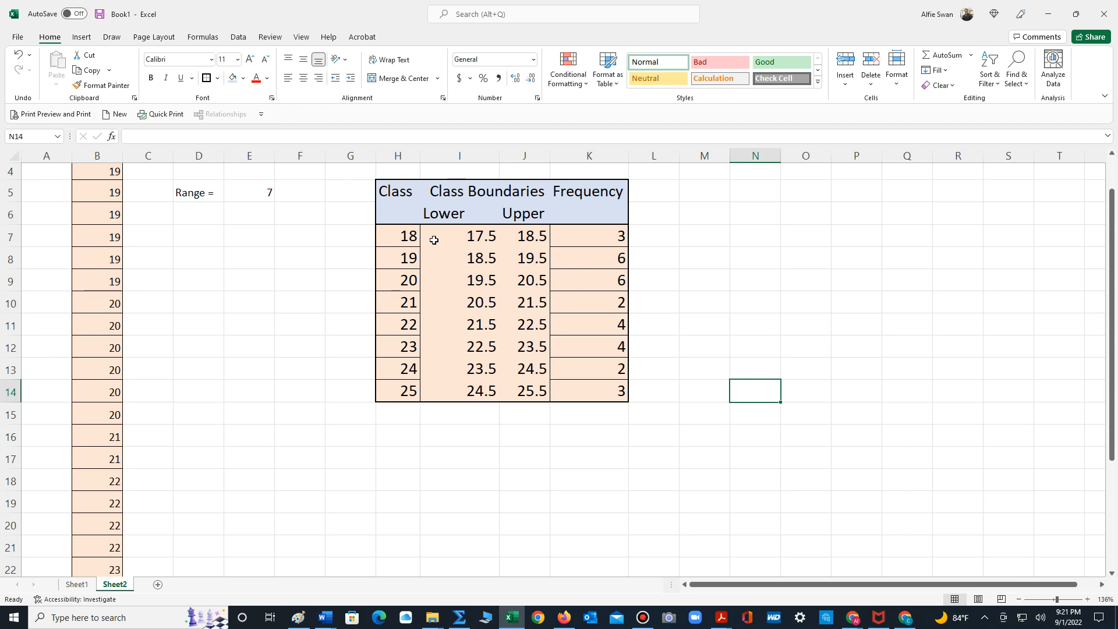
mouse_move(474, 235)
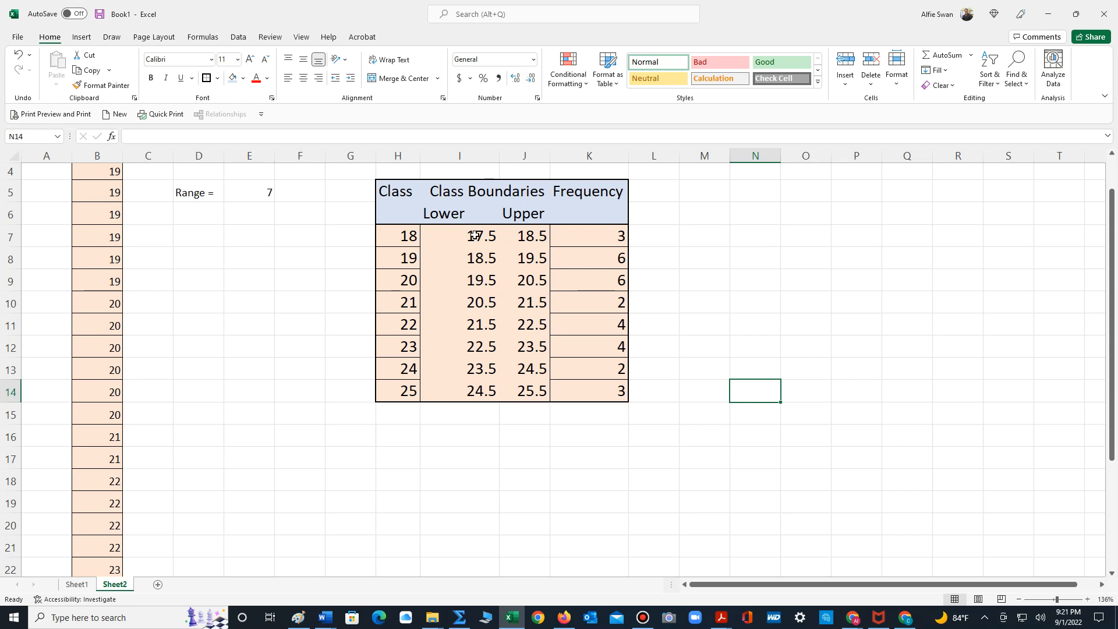